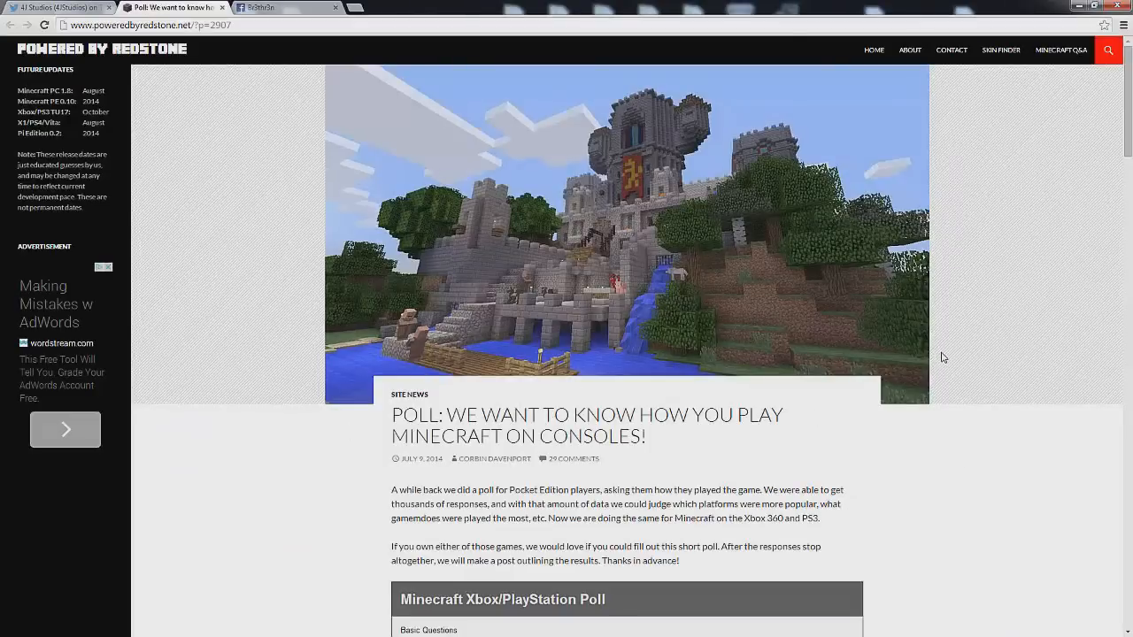
mouse_move(825, 380)
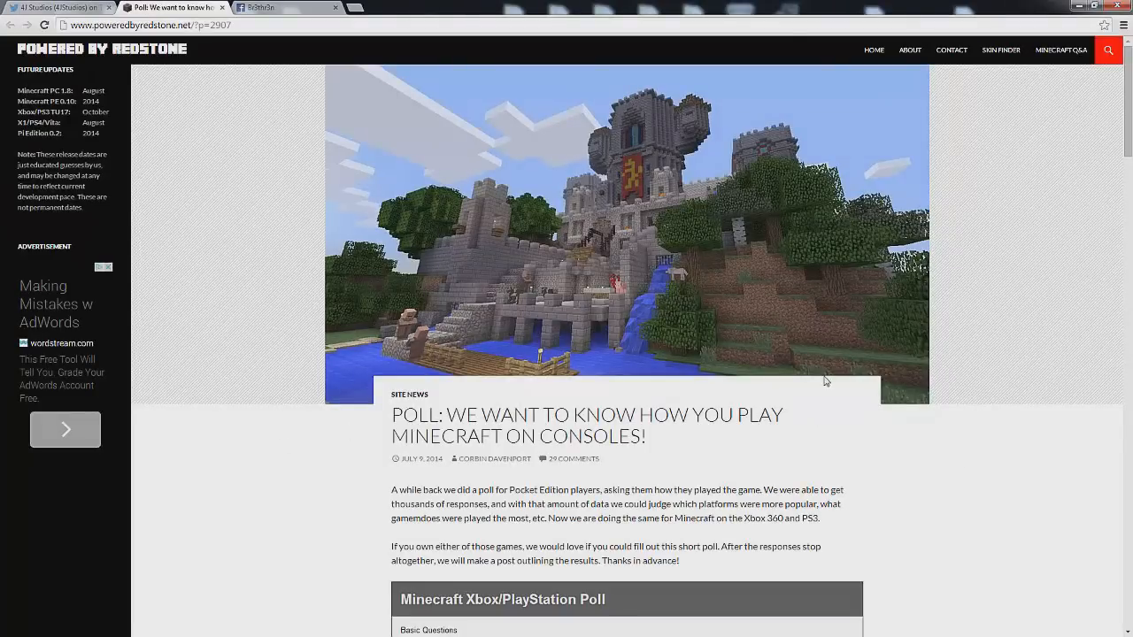
Follow the poll link from the 4J Studios tweet and browse the poll page
click(53, 7)
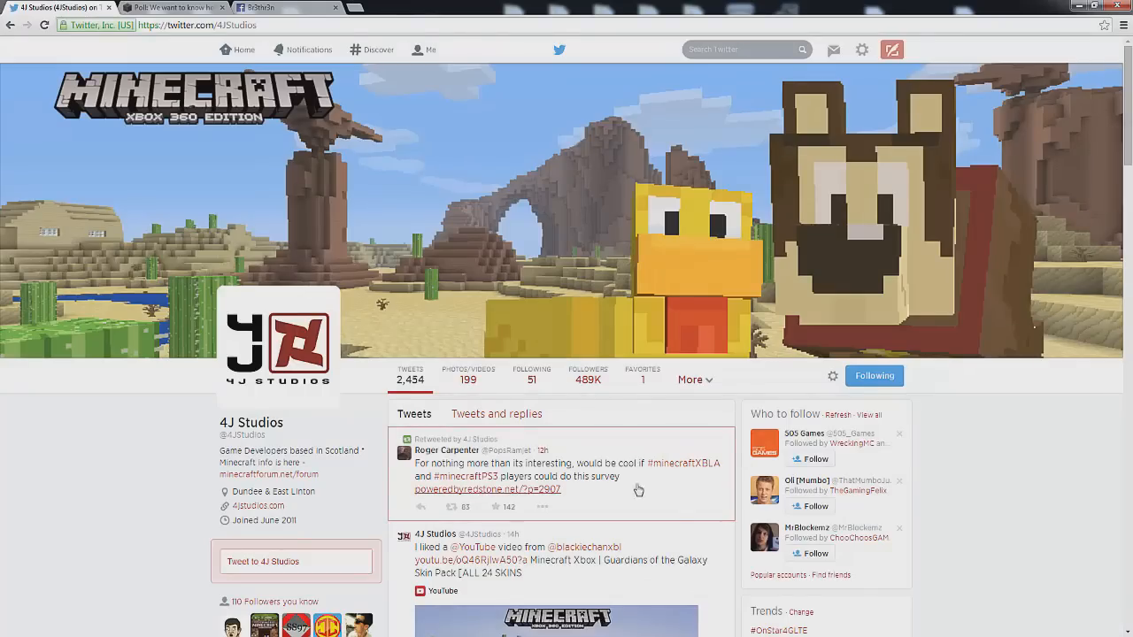
mouse_move(653, 473)
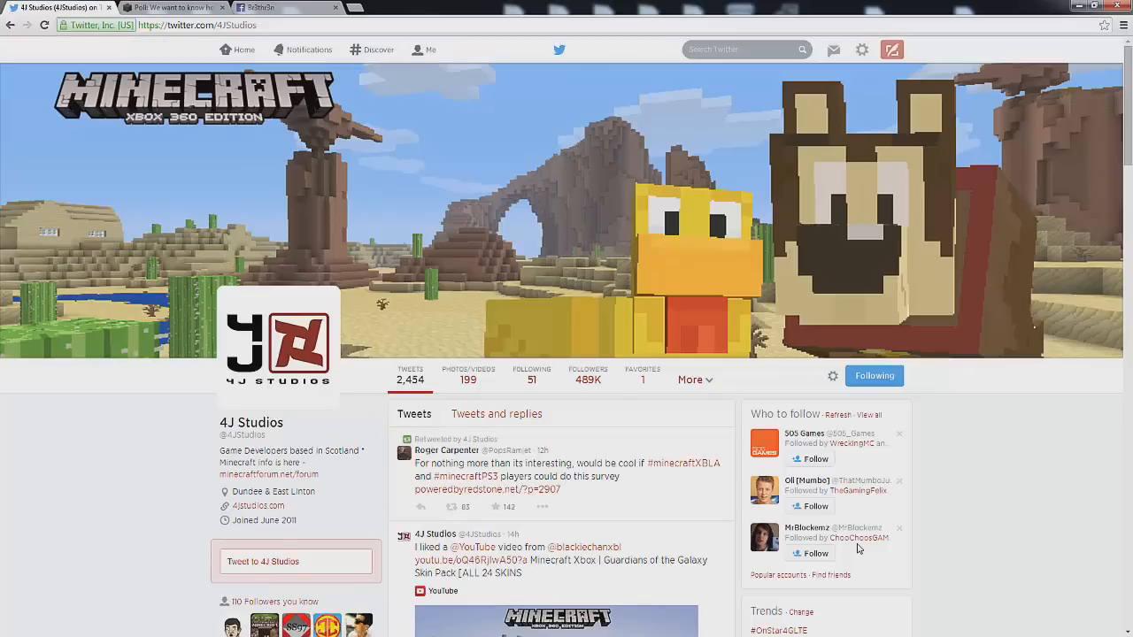
mouse_move(567, 493)
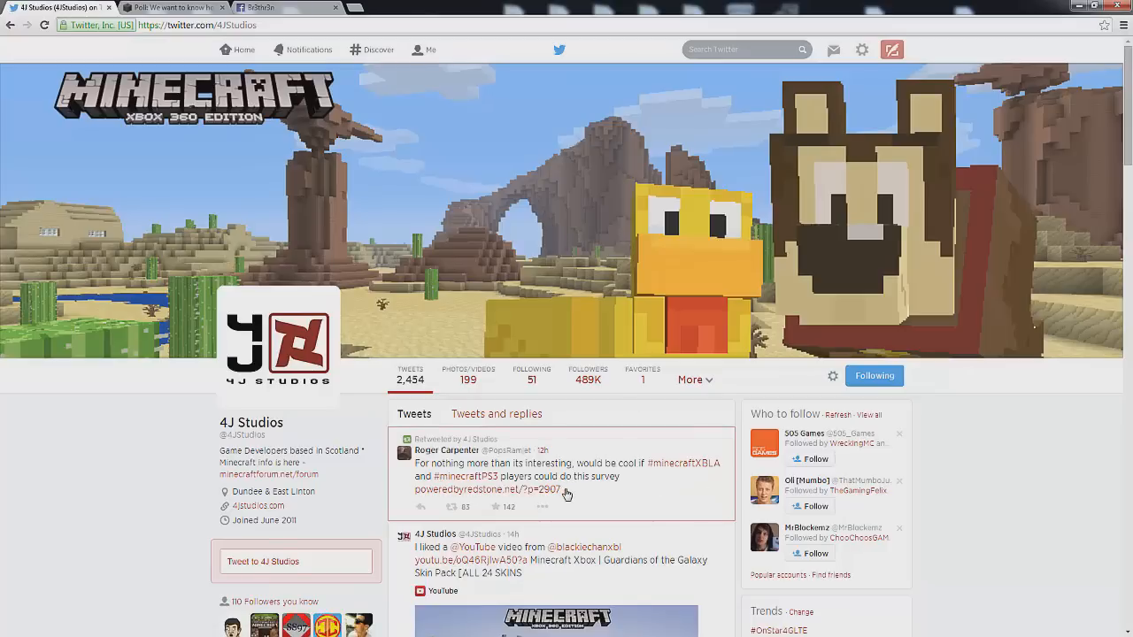
click(484, 491)
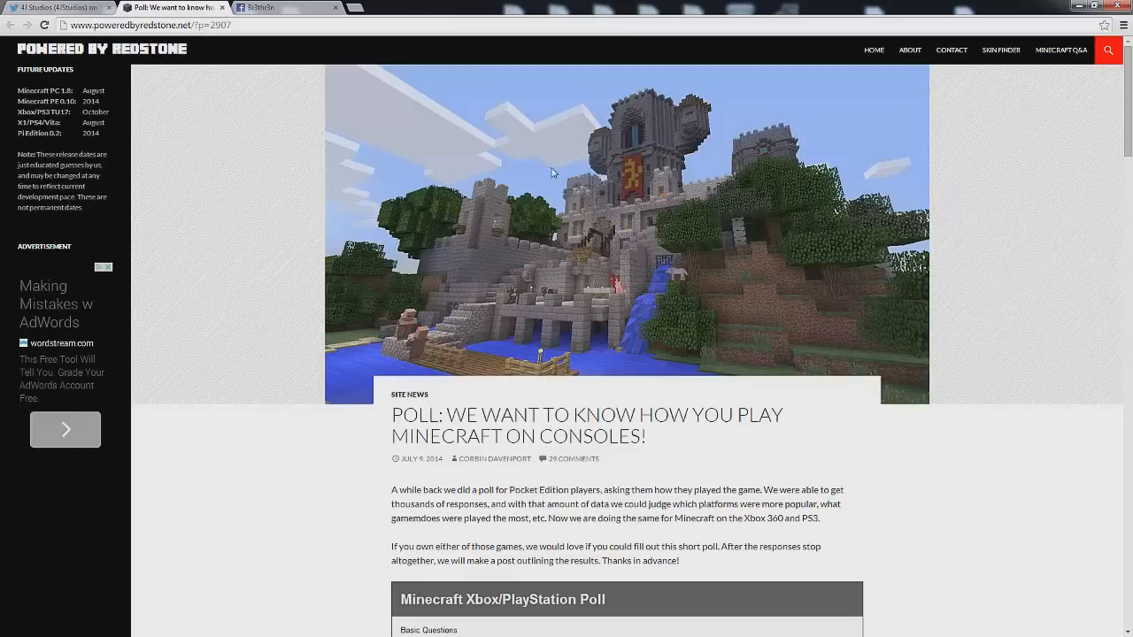
mouse_move(613, 540)
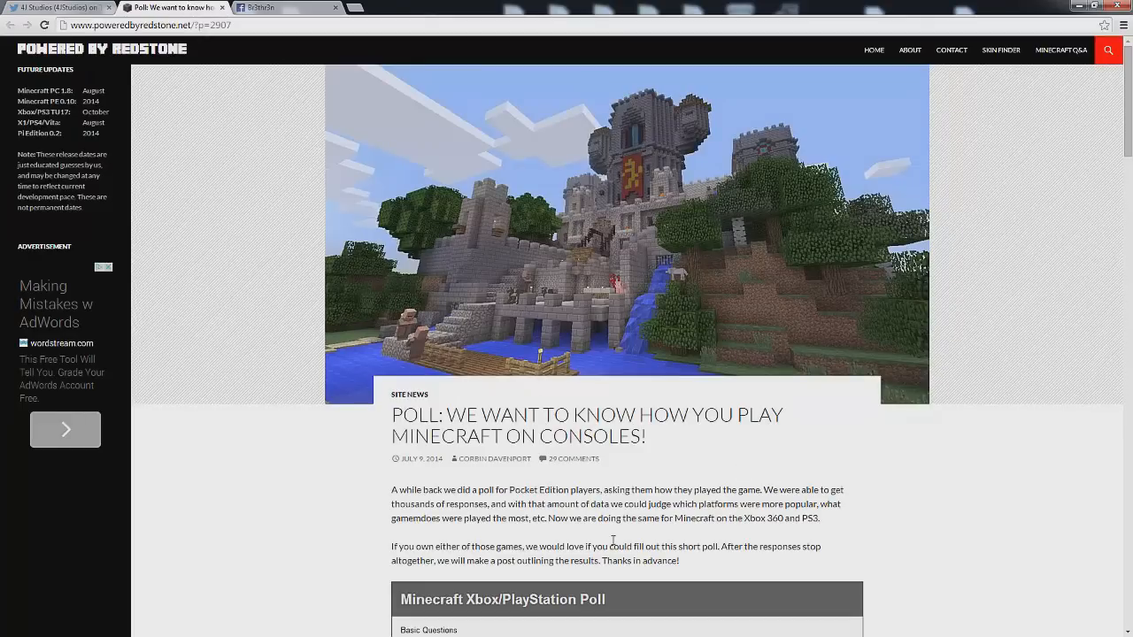
mouse_move(848, 406)
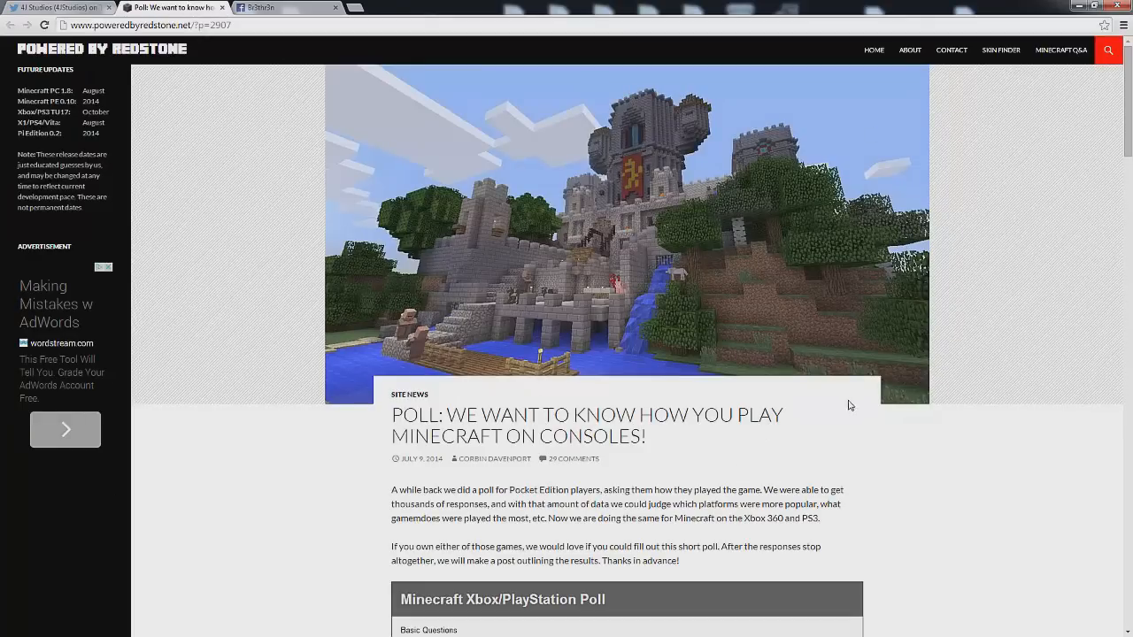
scroll(down, 3)
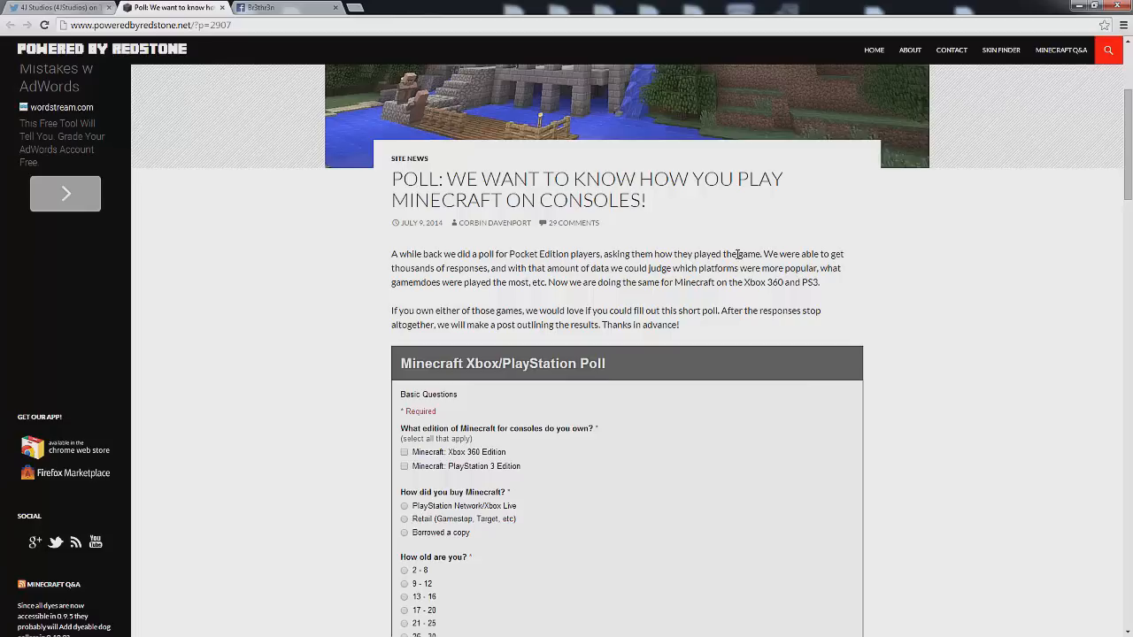
mouse_move(533, 268)
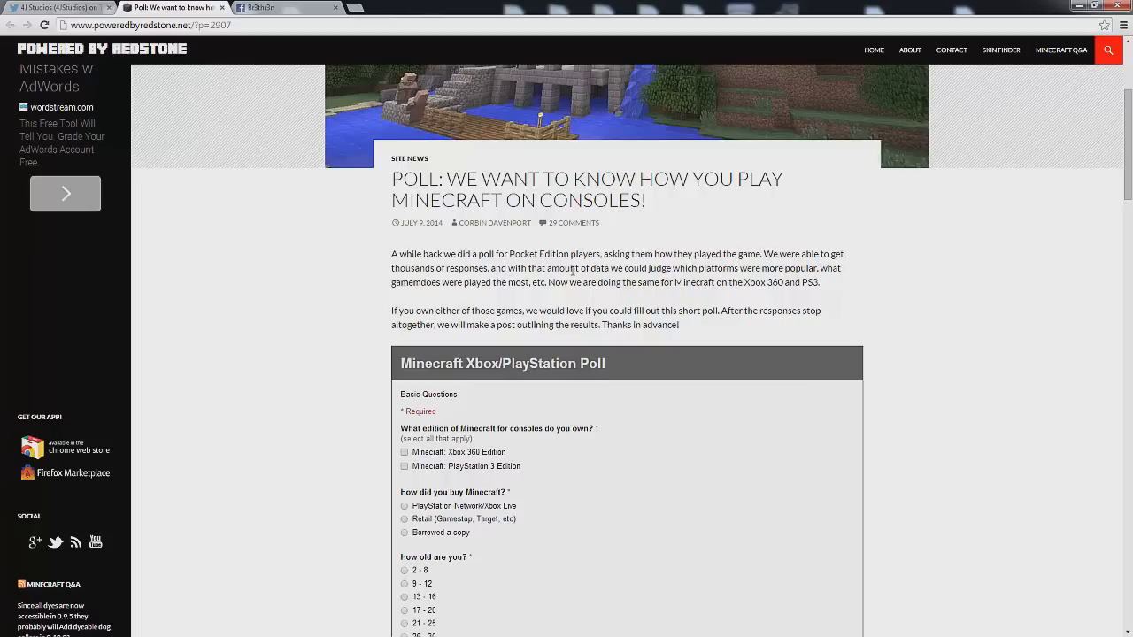
mouse_move(726, 268)
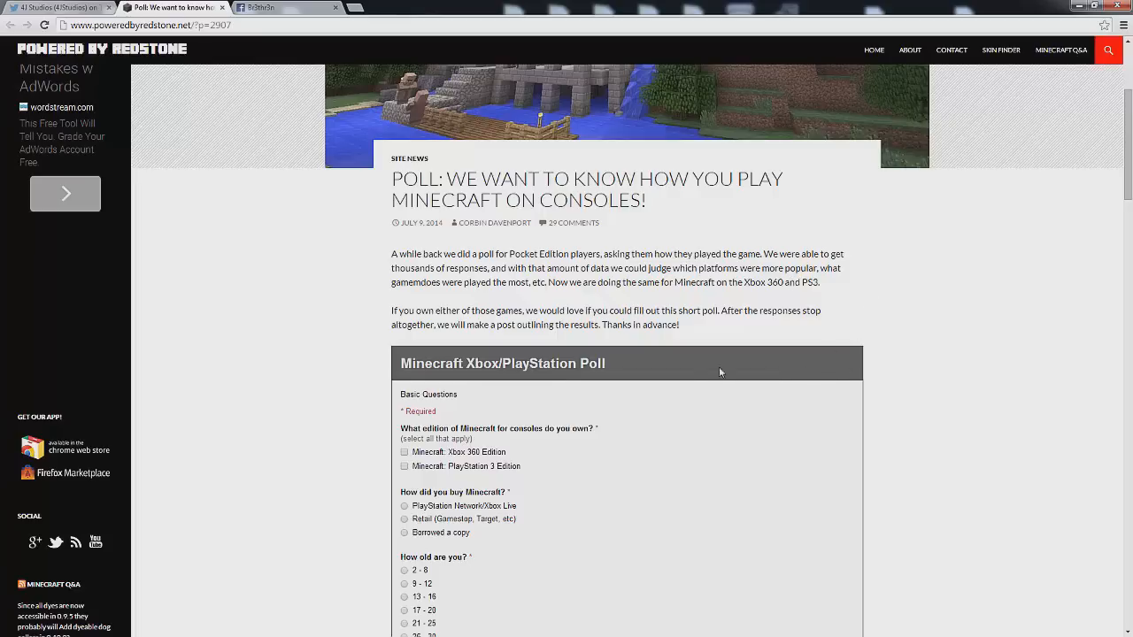
mouse_move(571, 312)
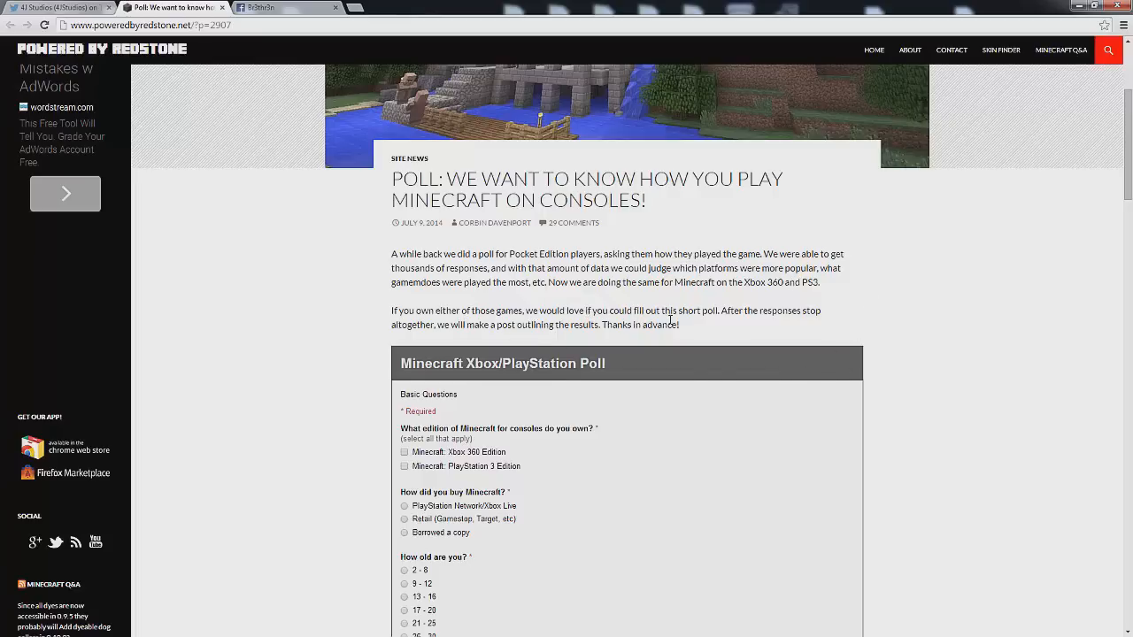
mouse_move(740, 326)
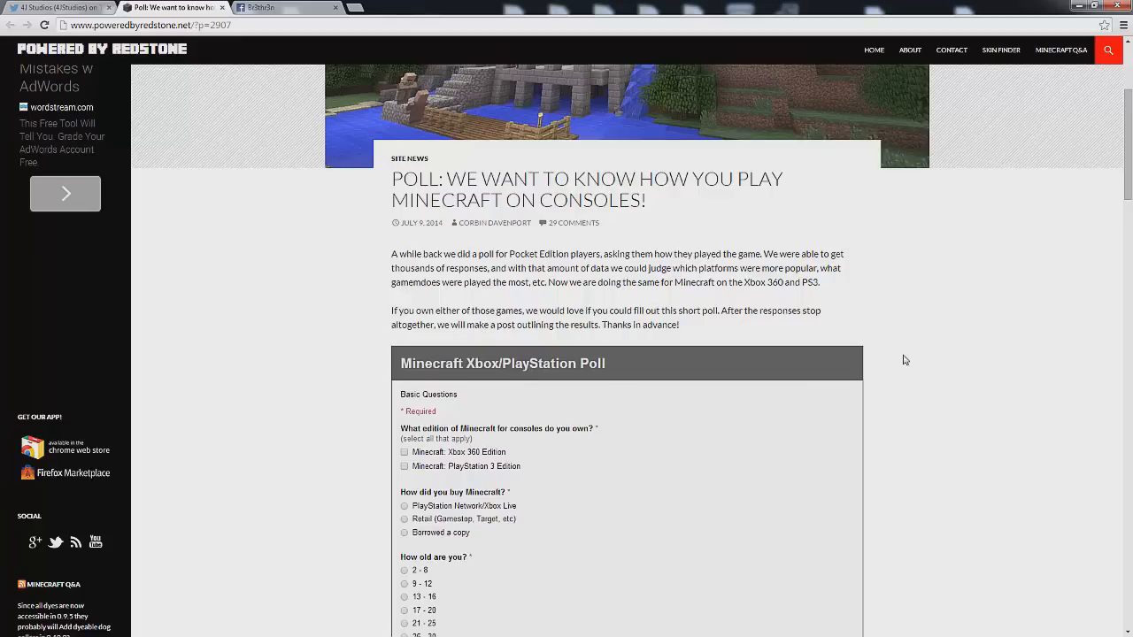
scroll(up, 3)
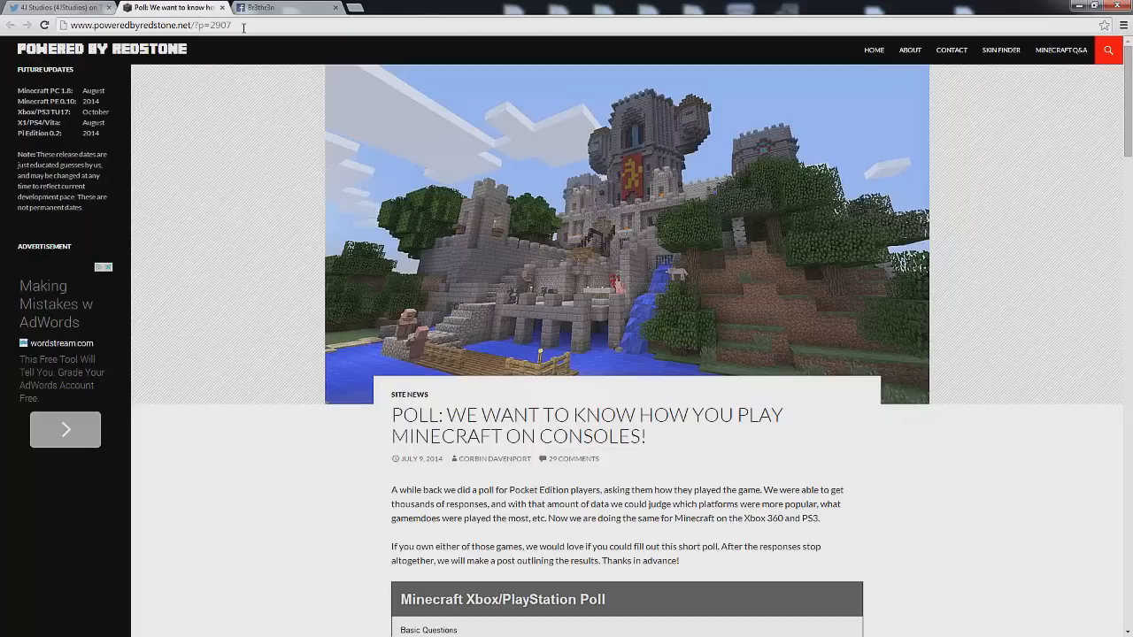
mouse_move(316, 110)
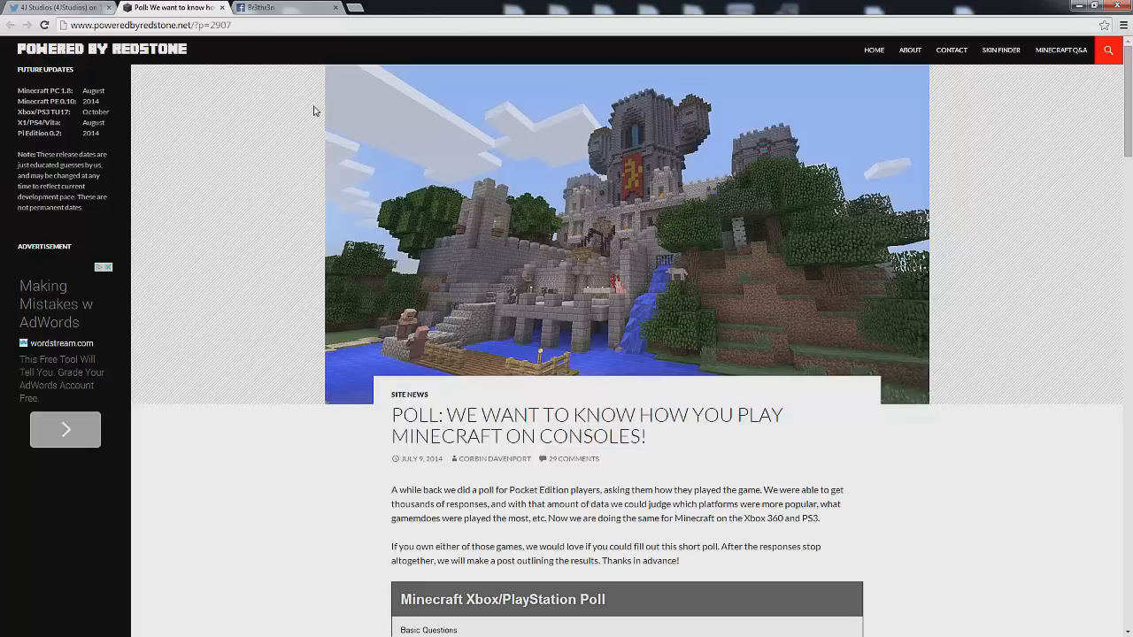
scroll(down, 3)
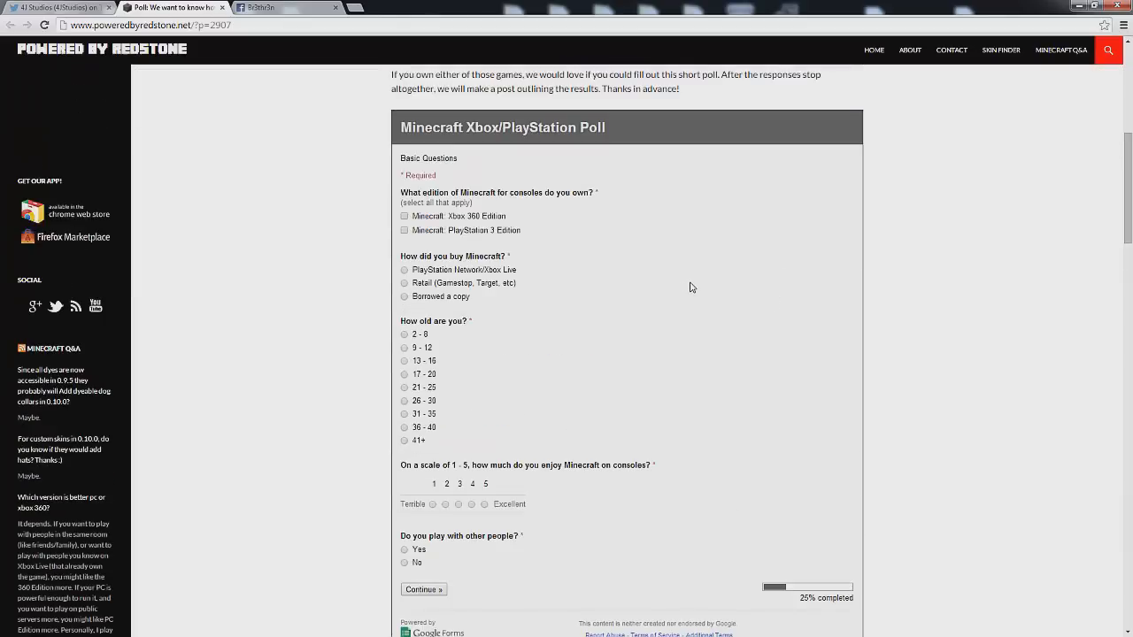
mouse_move(741, 298)
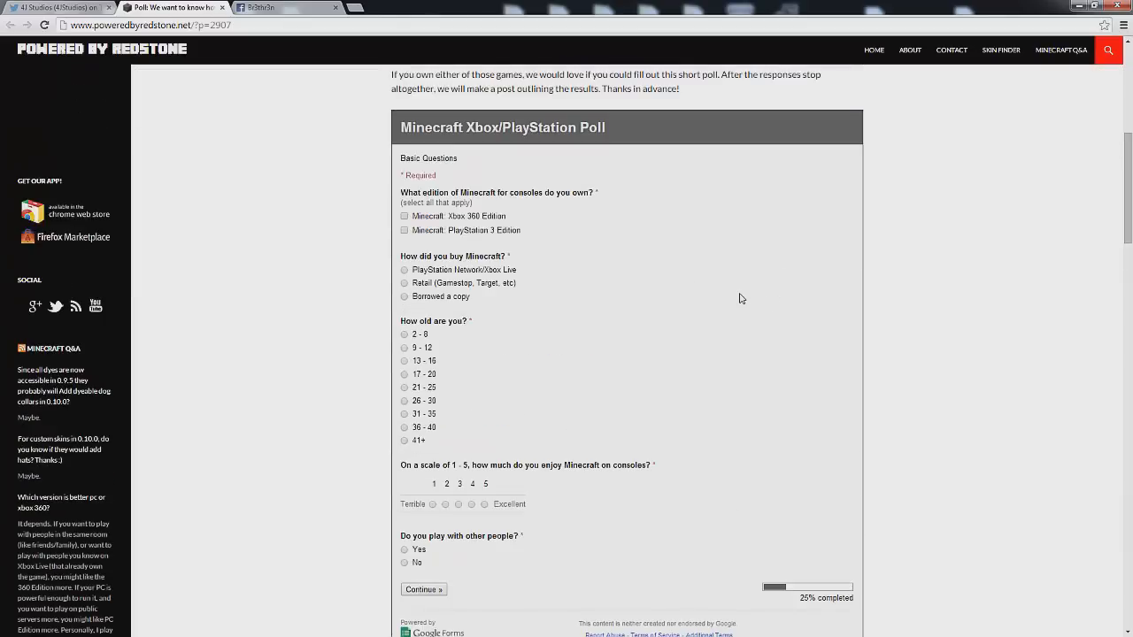
scroll(up, 3)
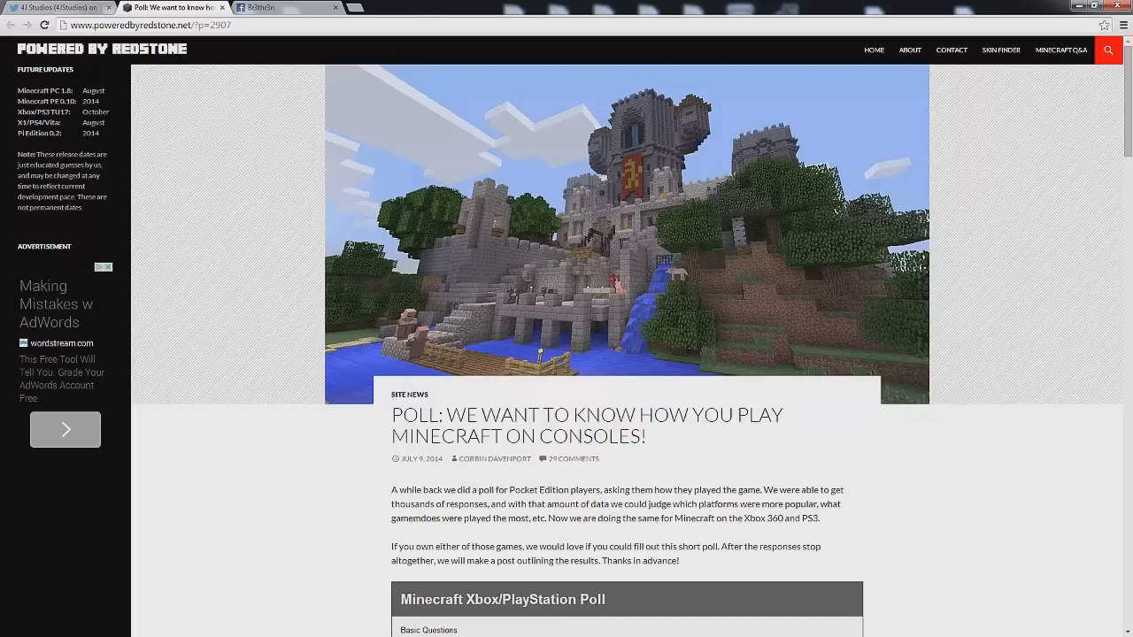
mouse_move(743, 299)
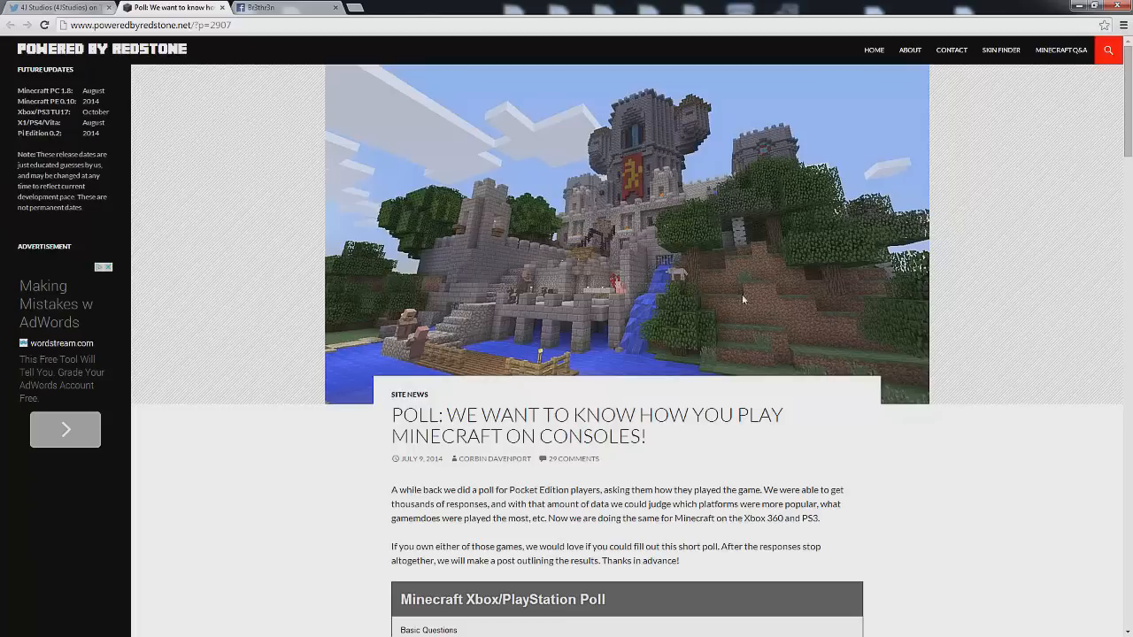
mouse_move(744, 299)
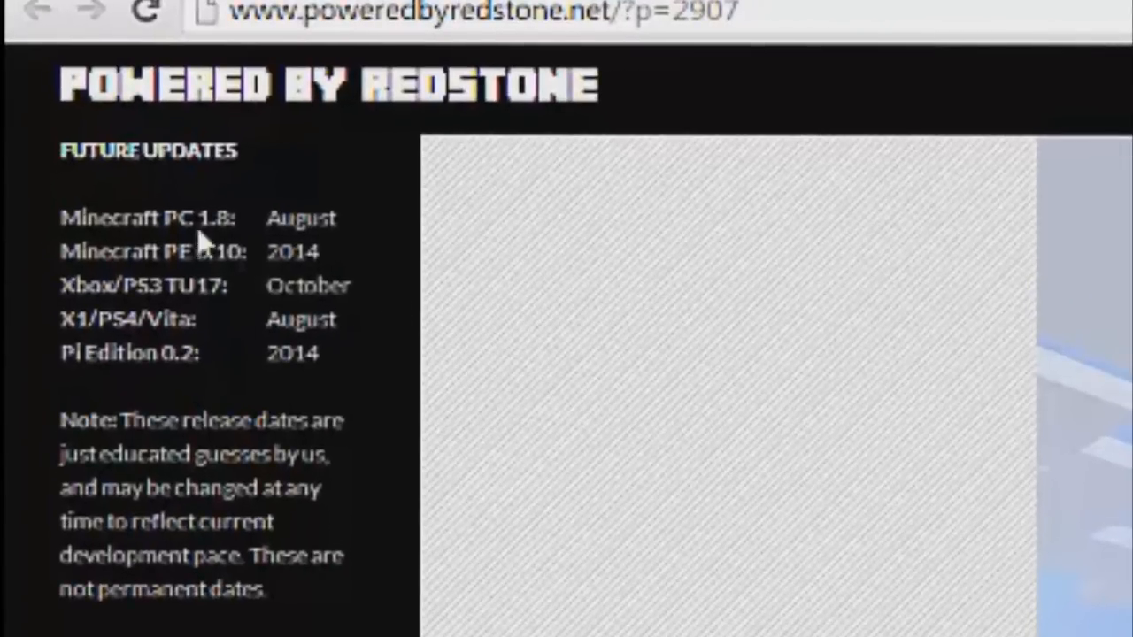
mouse_move(872, 412)
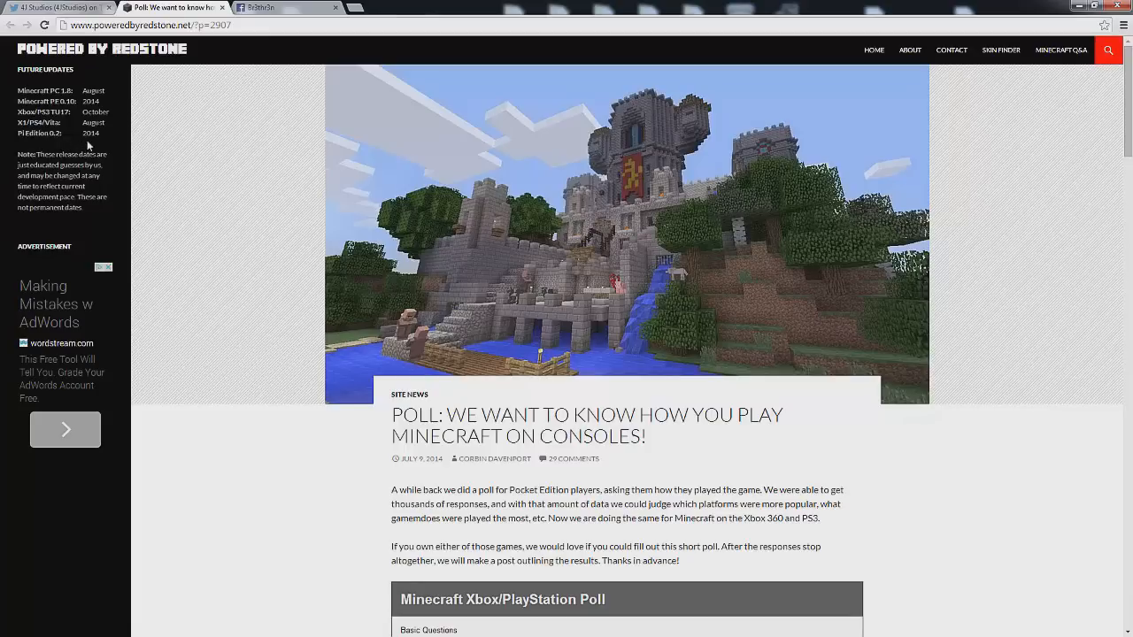
mouse_move(55, 132)
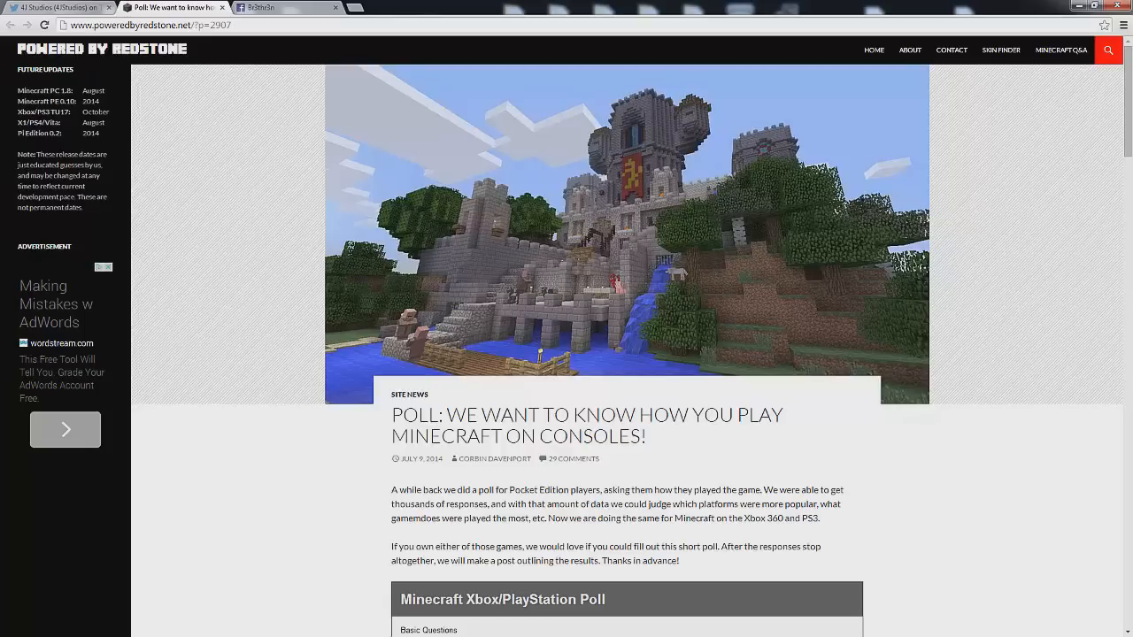
mouse_move(642, 150)
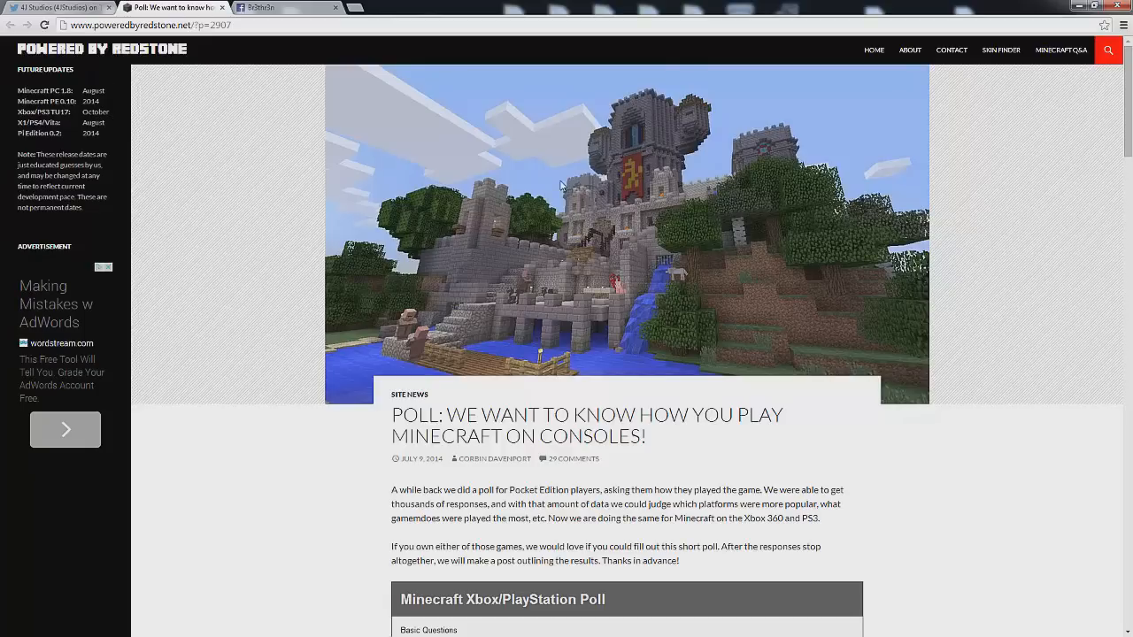
Answer Xbox 360 Edition owned, age 21 - 25, enjoyment 3, and Yes to multiplayer
scroll(down, 3)
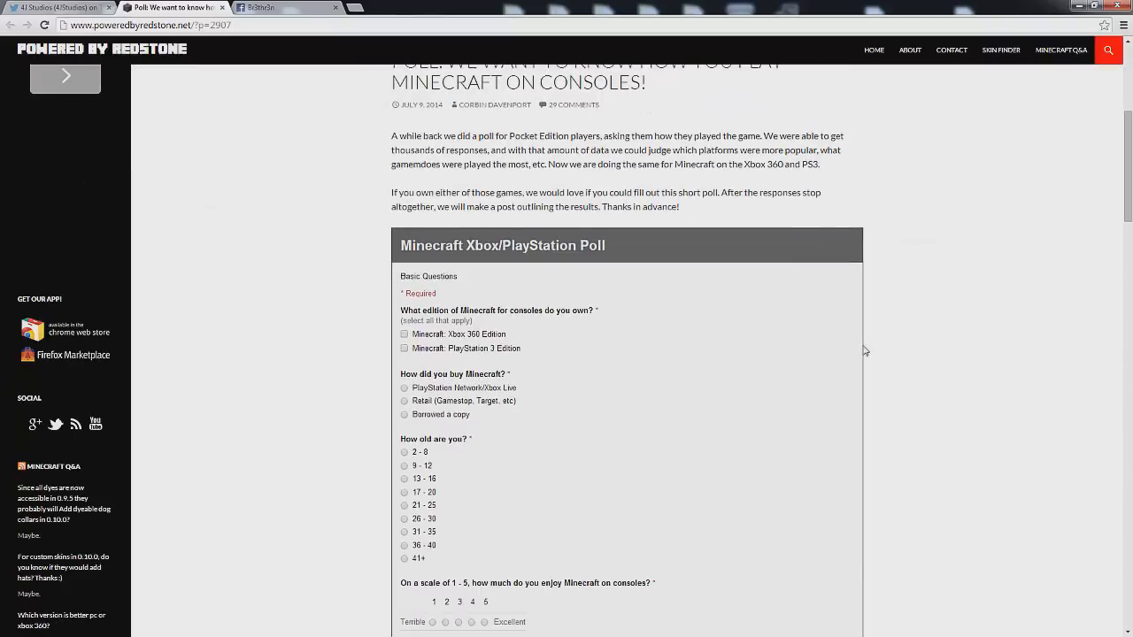
scroll(down, 3)
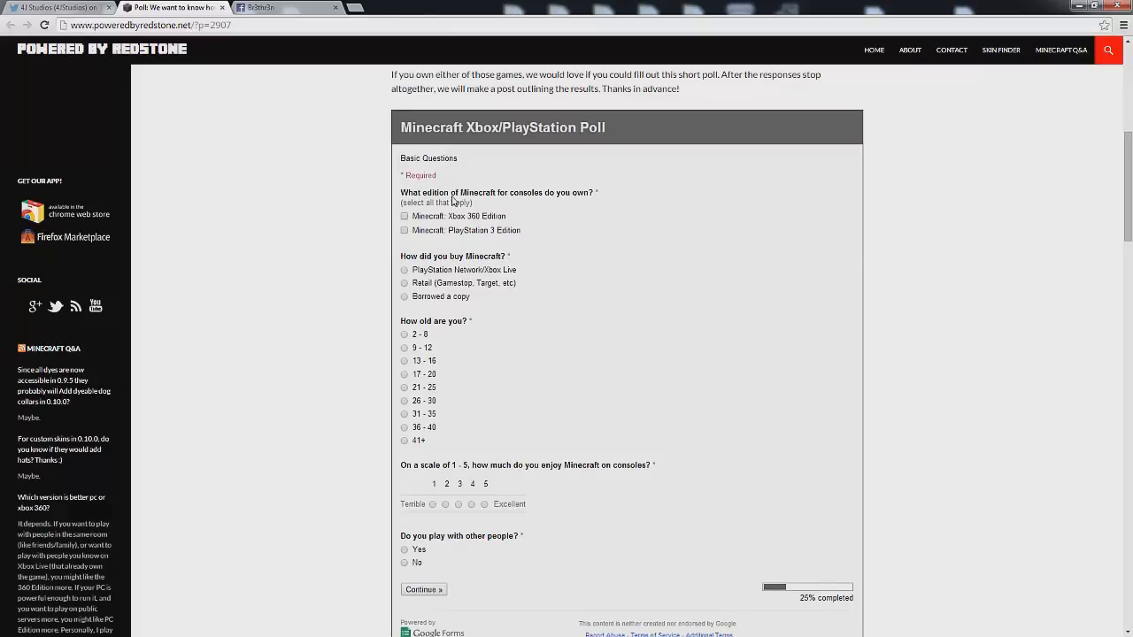
mouse_move(731, 207)
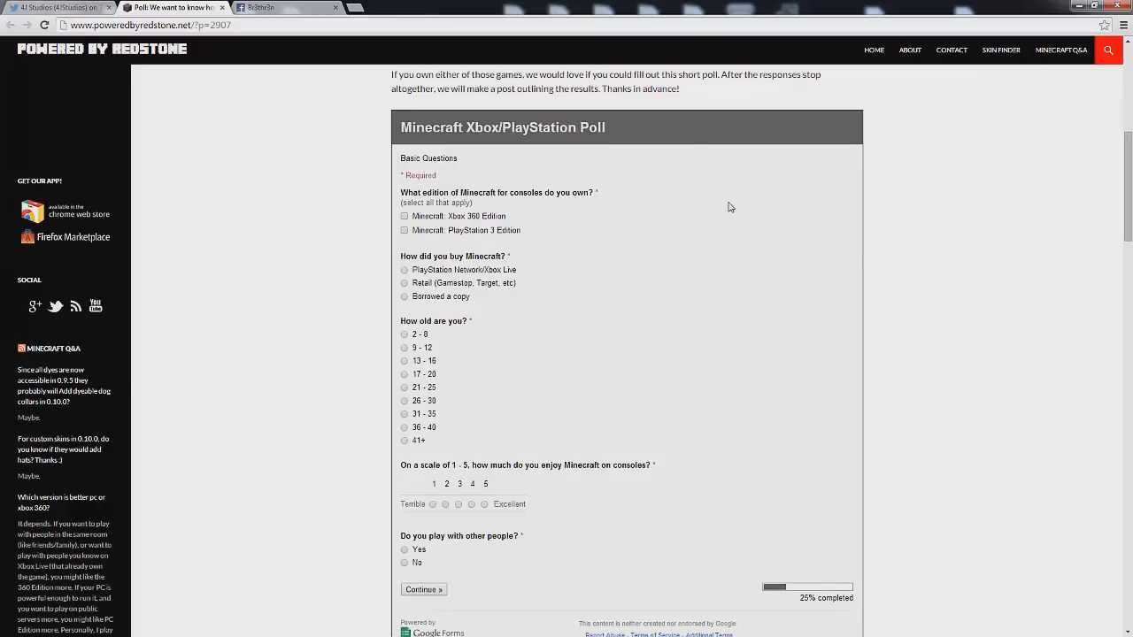
click(404, 216)
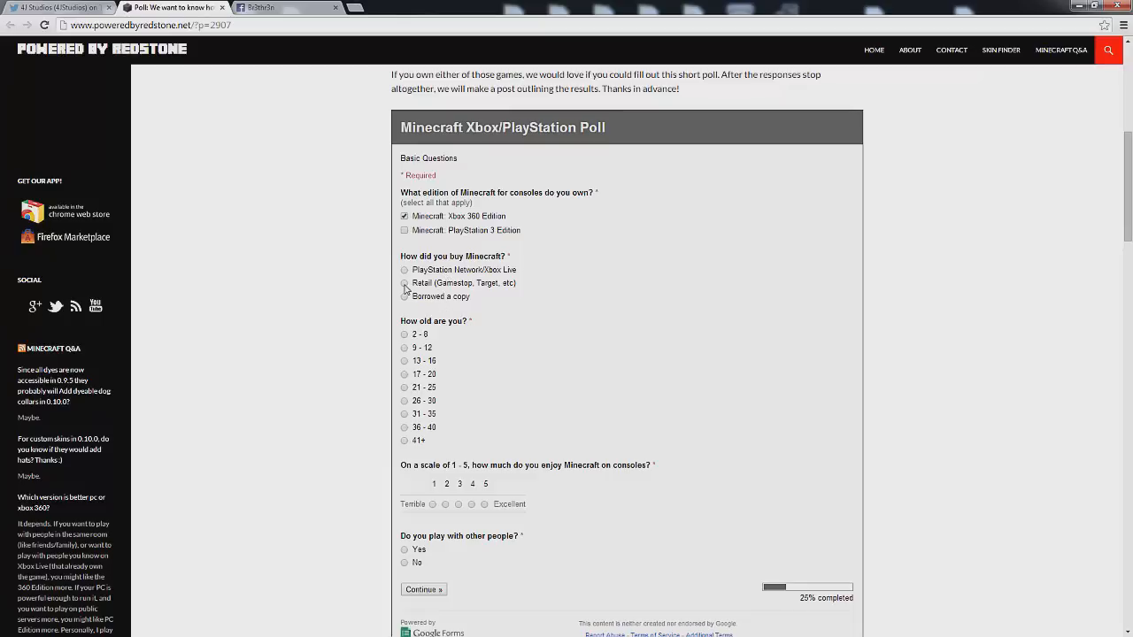
click(404, 270)
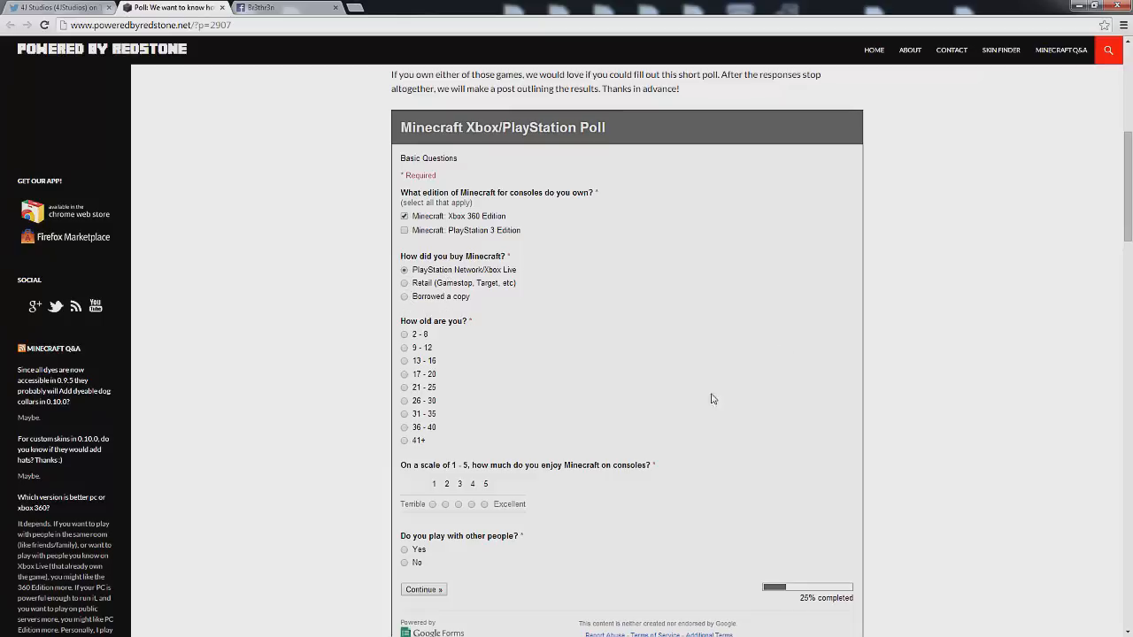
mouse_move(619, 354)
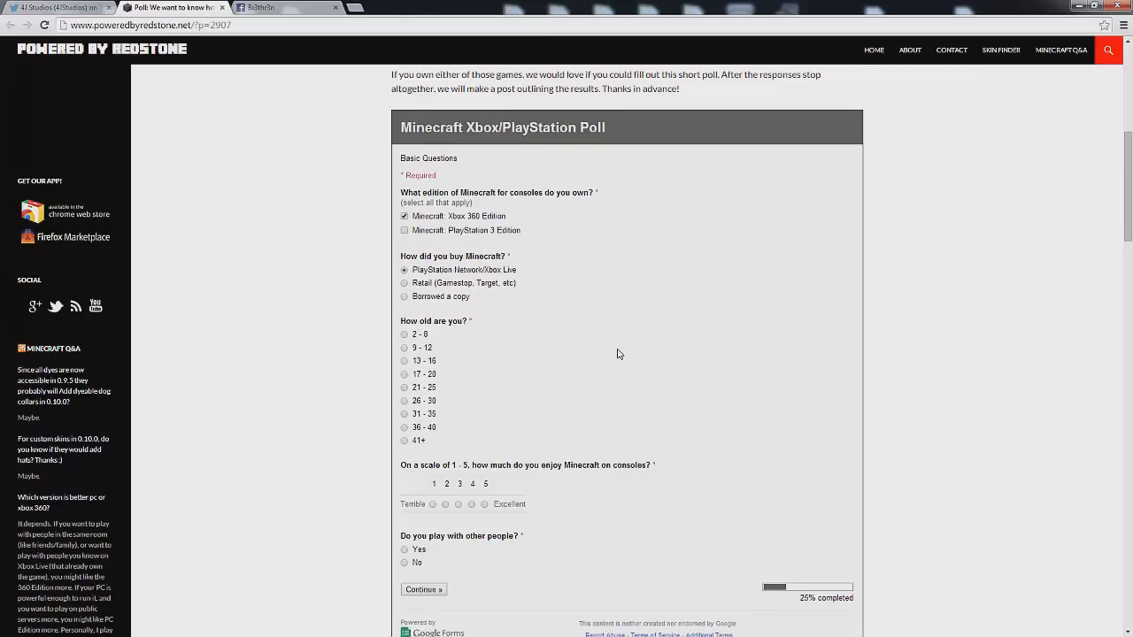
scroll(down, 3)
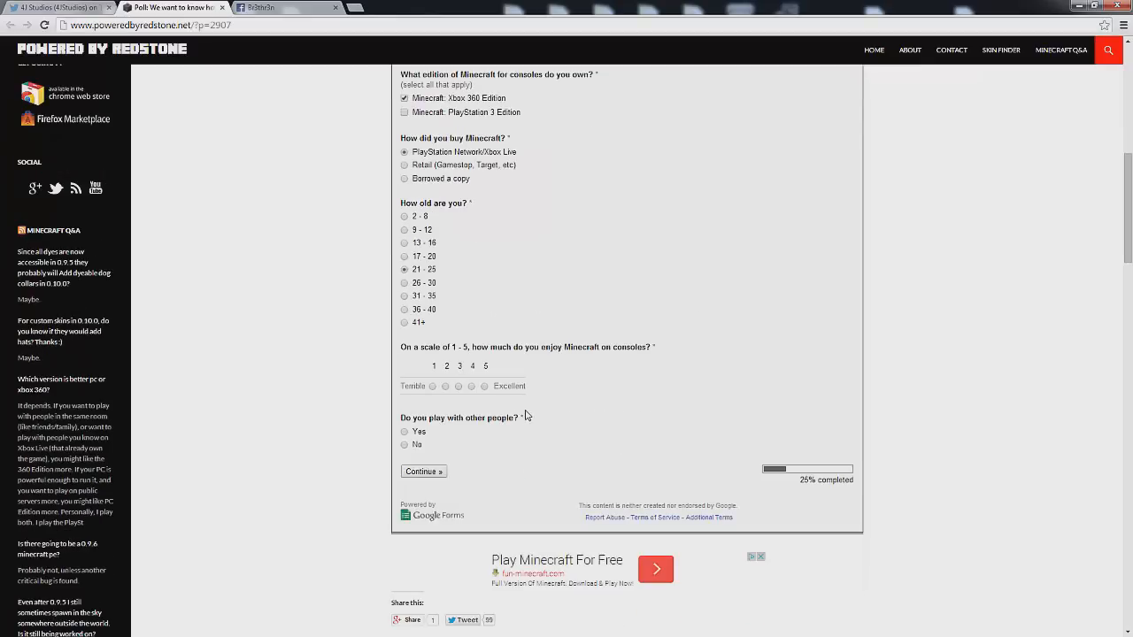
mouse_move(628, 371)
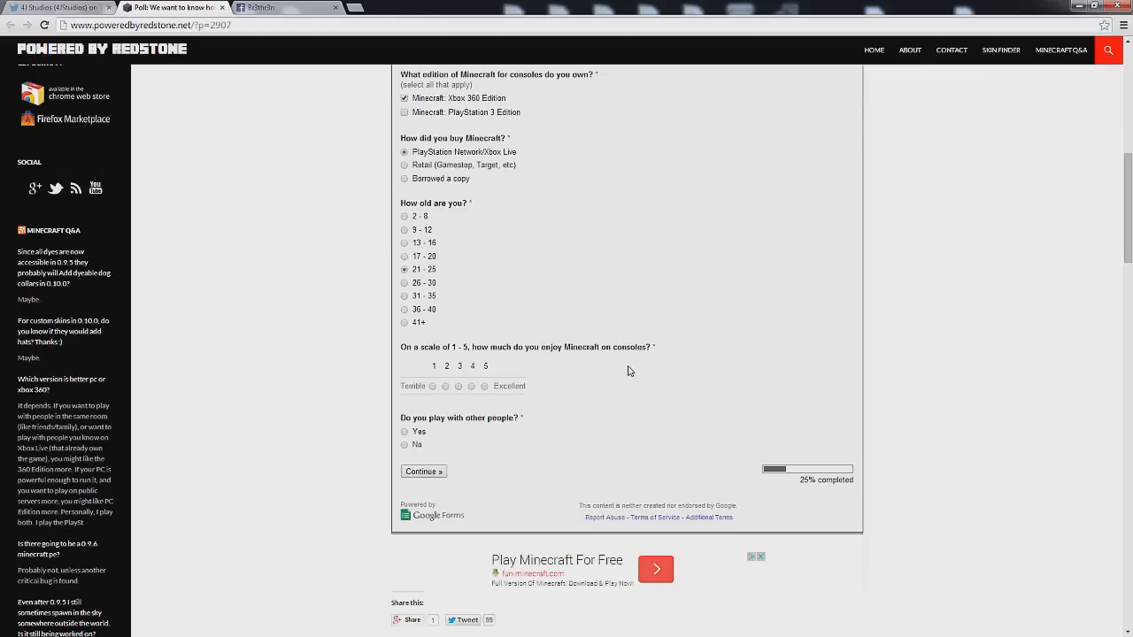
mouse_move(721, 392)
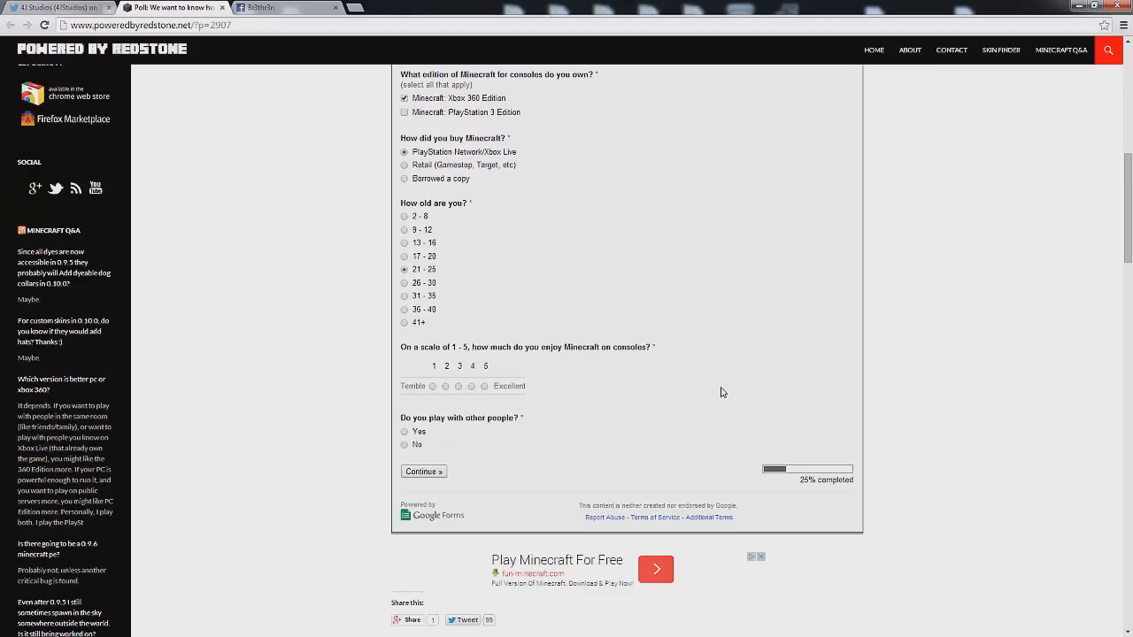
click(459, 386)
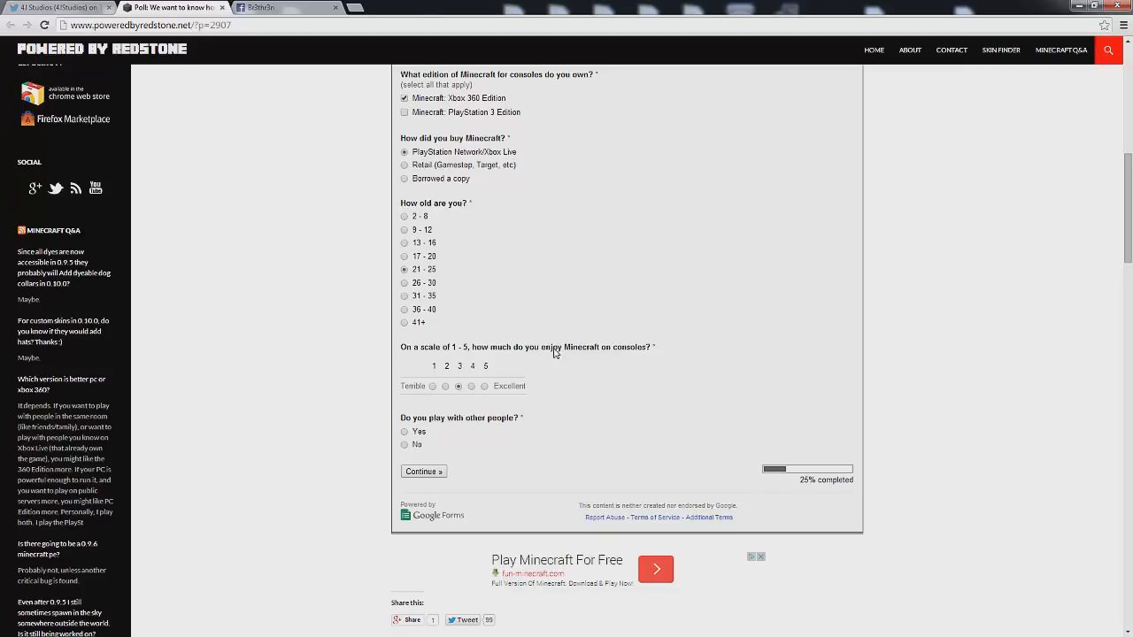
mouse_move(555, 453)
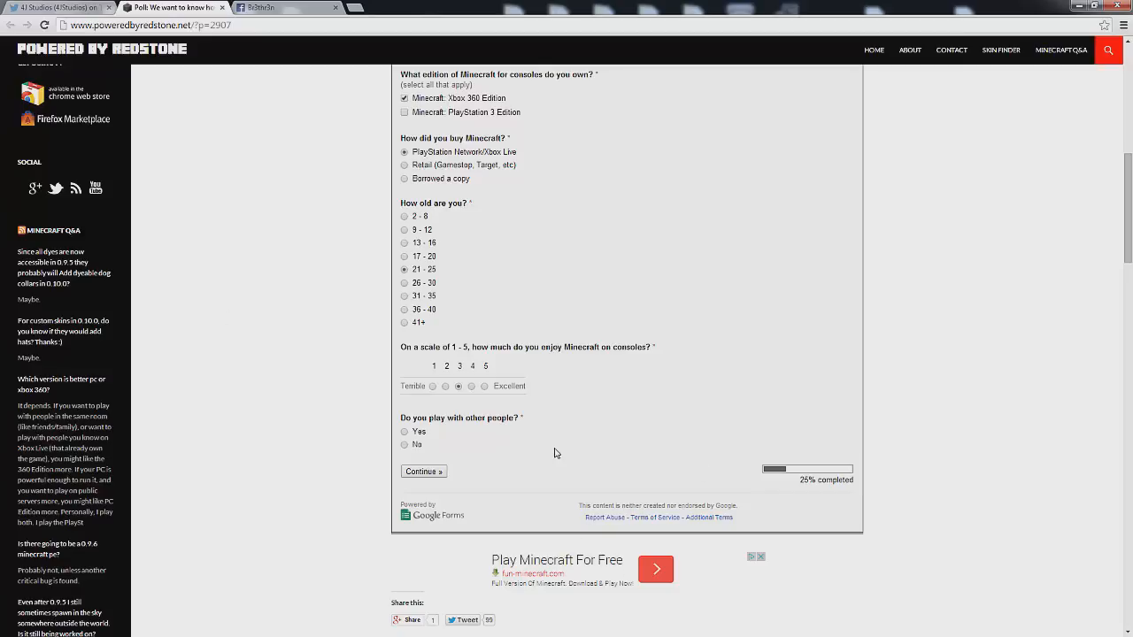
mouse_move(500, 478)
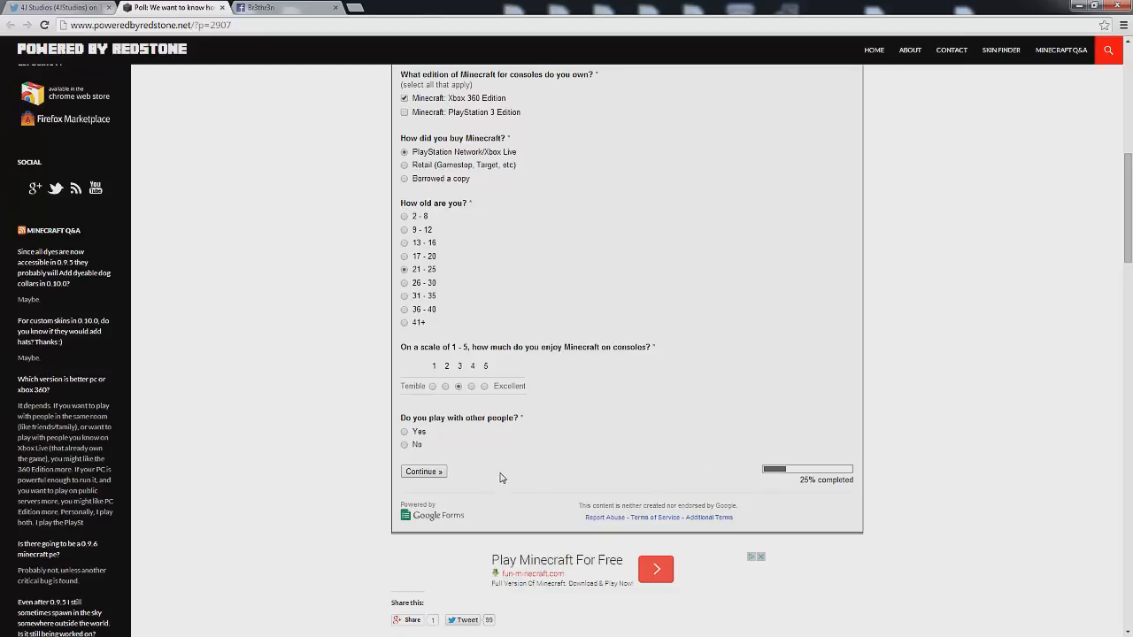
mouse_move(622, 459)
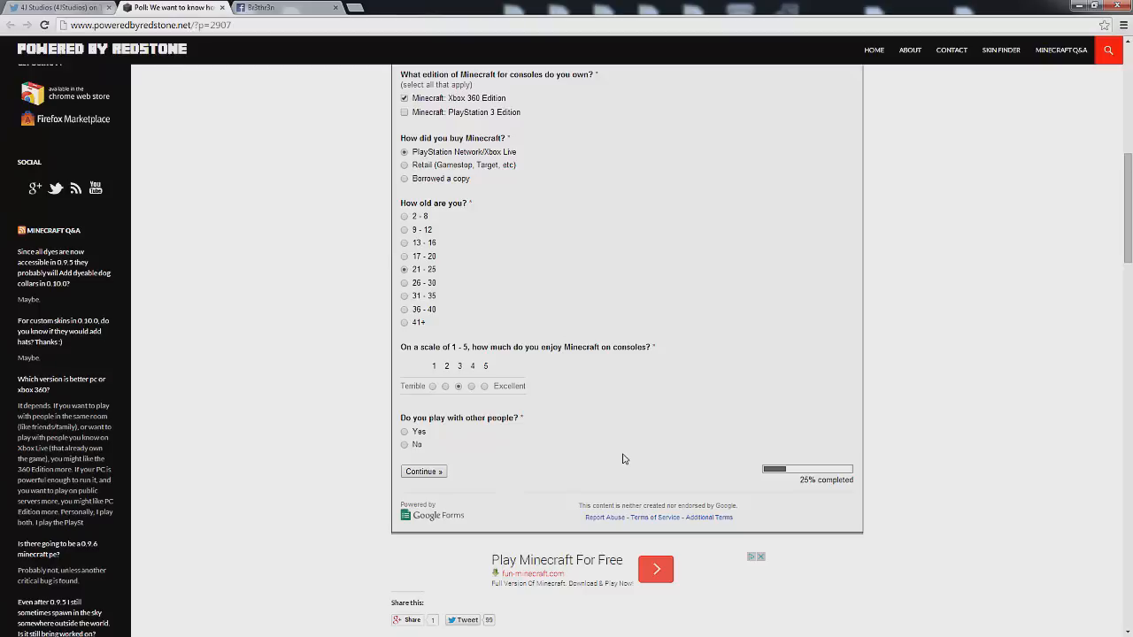
mouse_move(616, 451)
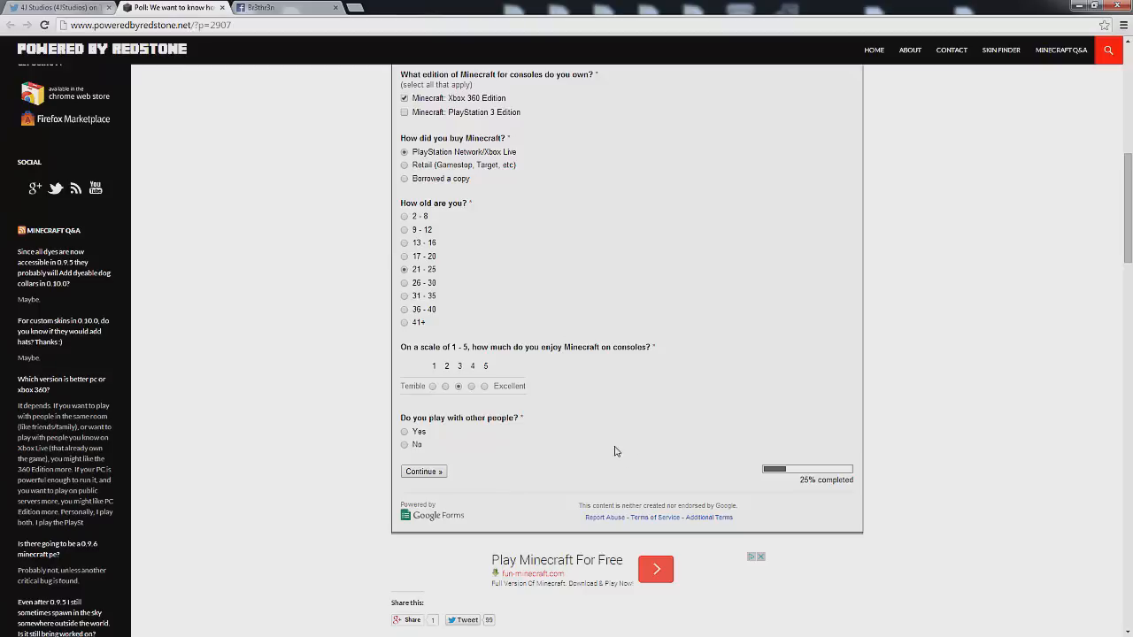
mouse_move(459, 437)
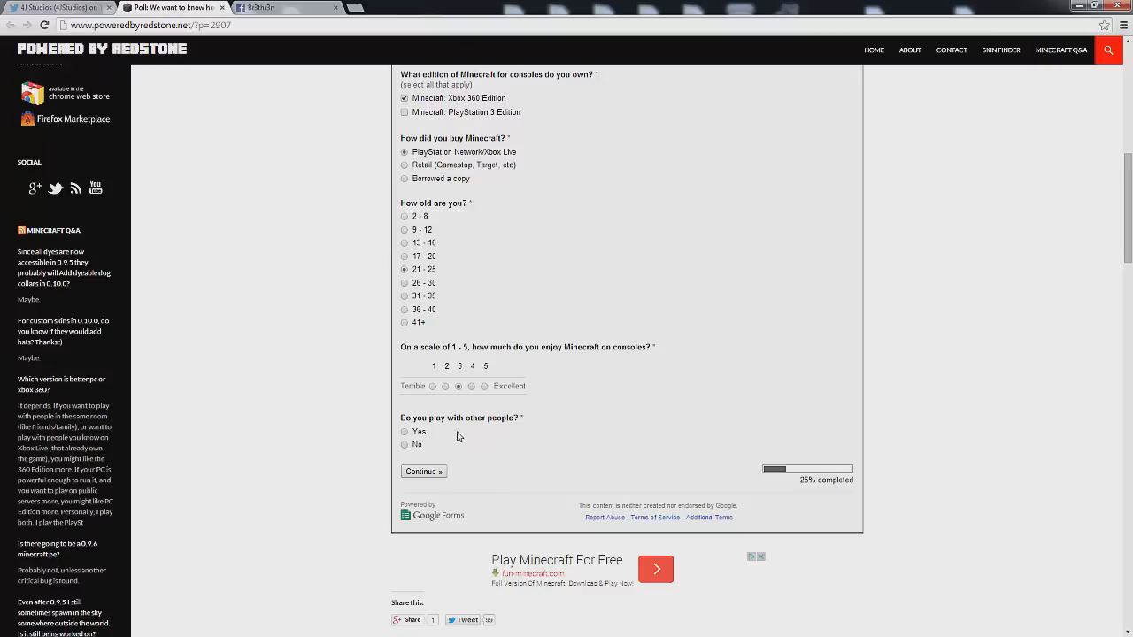
click(405, 432)
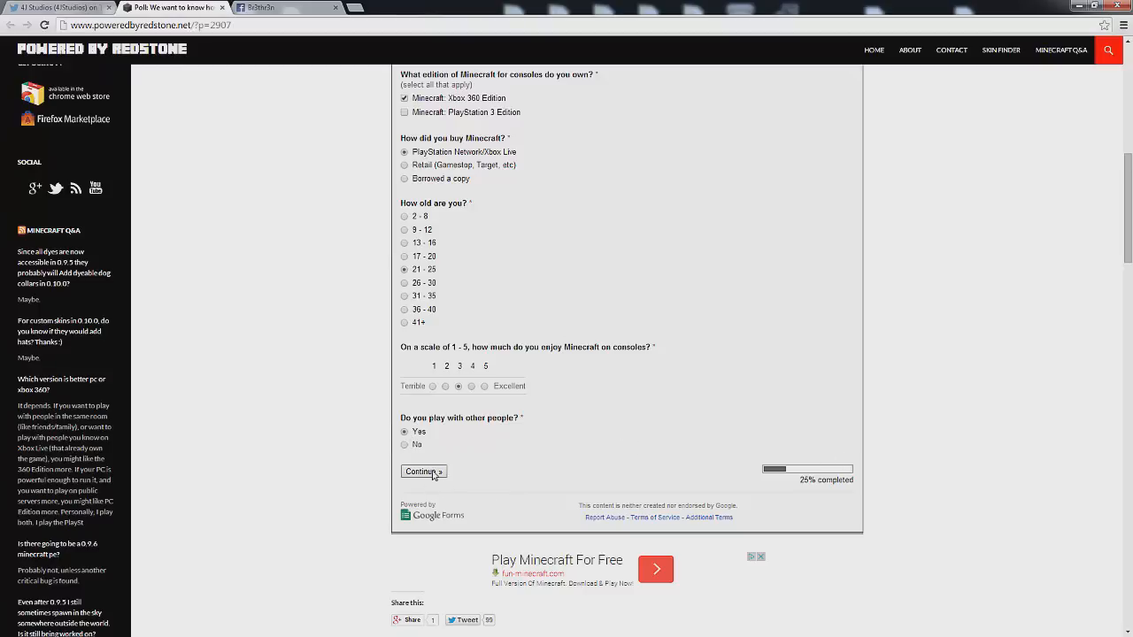
click(422, 471)
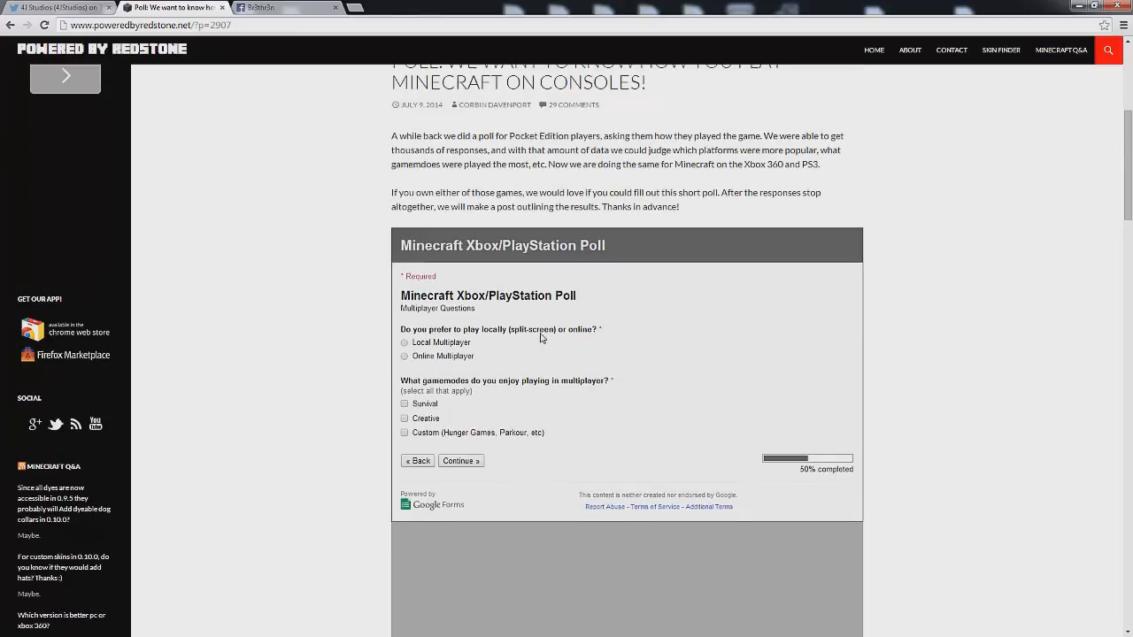
Choose Online Multiplayer and the Custom (Hunger Games, Parkour, etc) gamemode, then continue
click(404, 356)
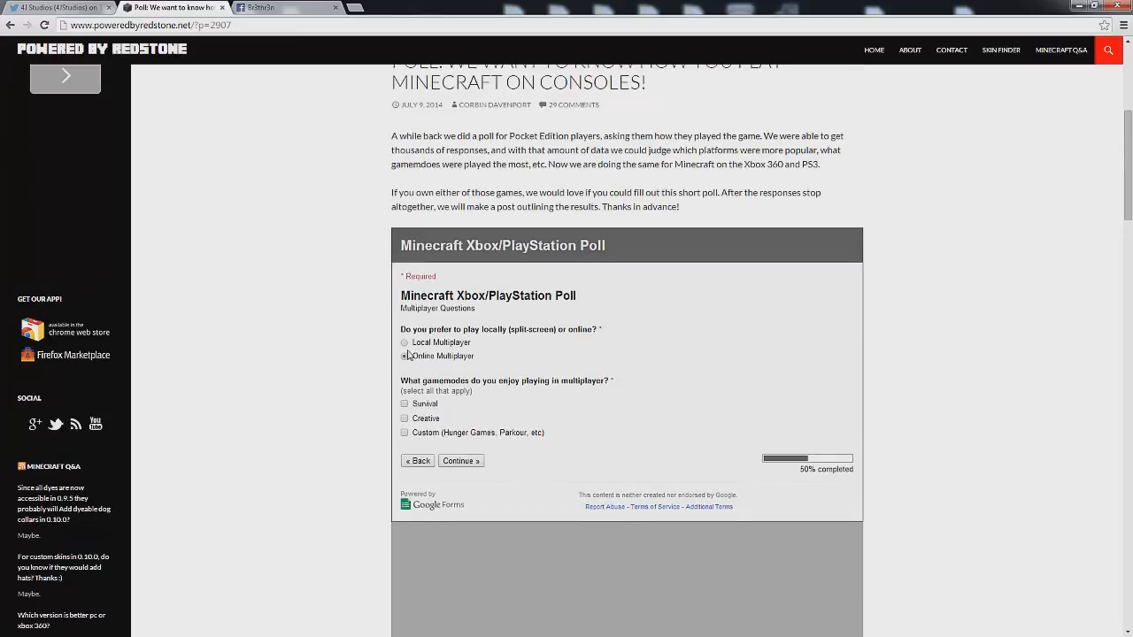
click(403, 355)
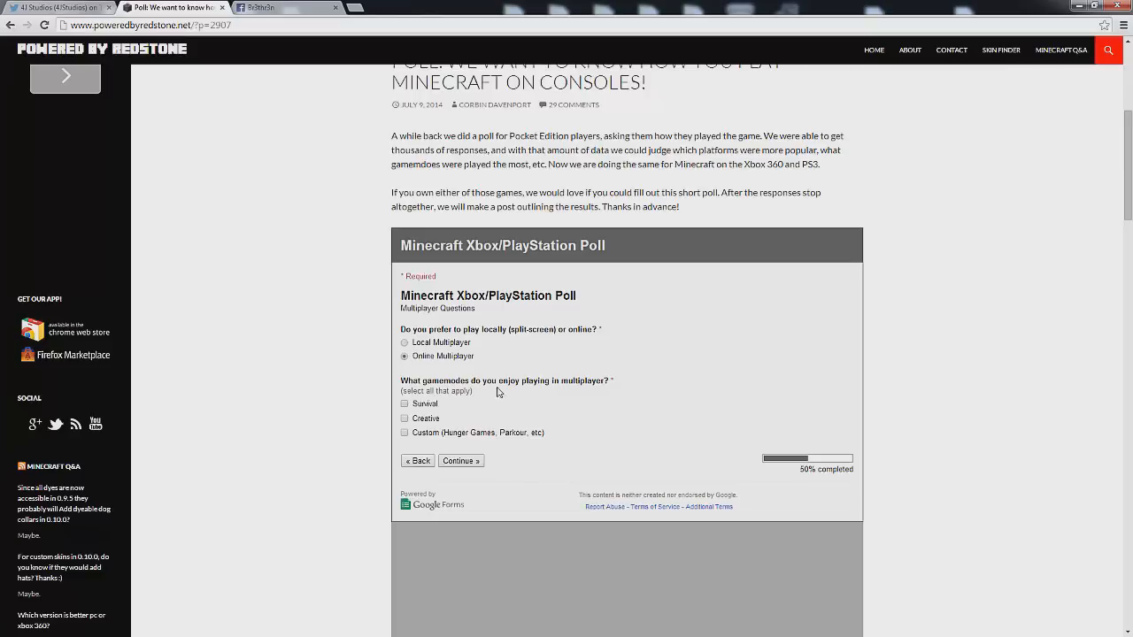
mouse_move(405, 444)
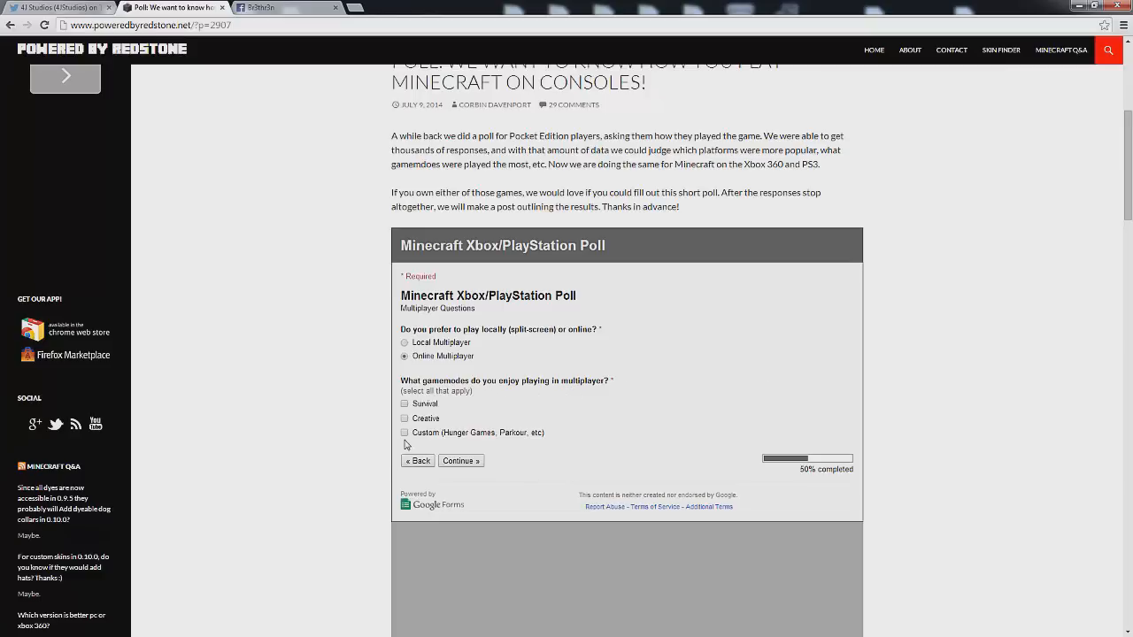
click(404, 433)
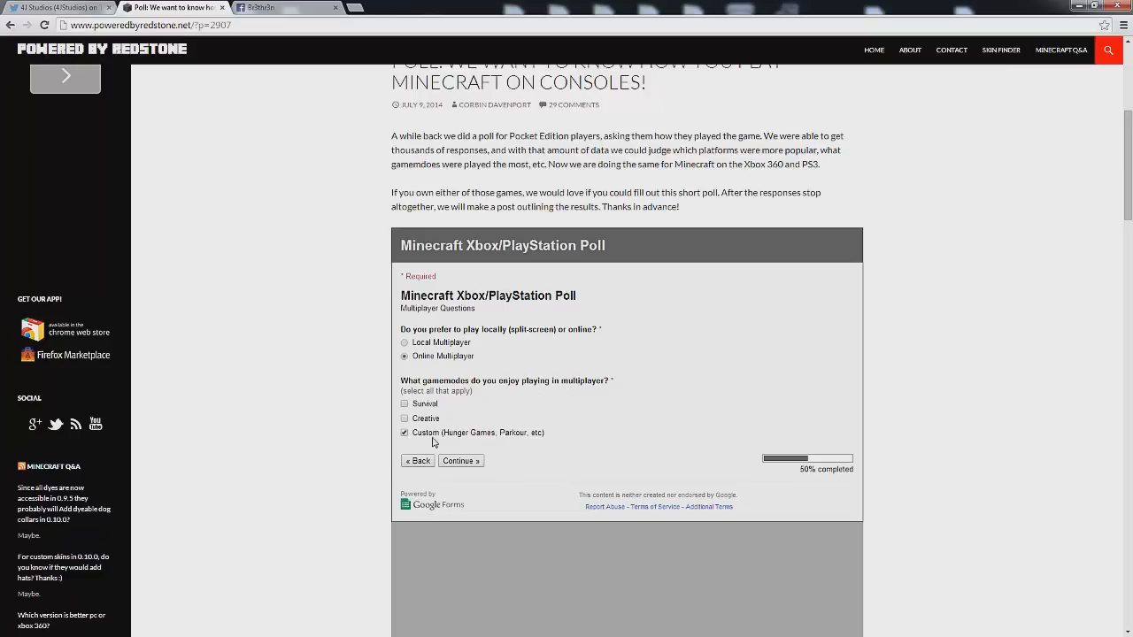
mouse_move(637, 348)
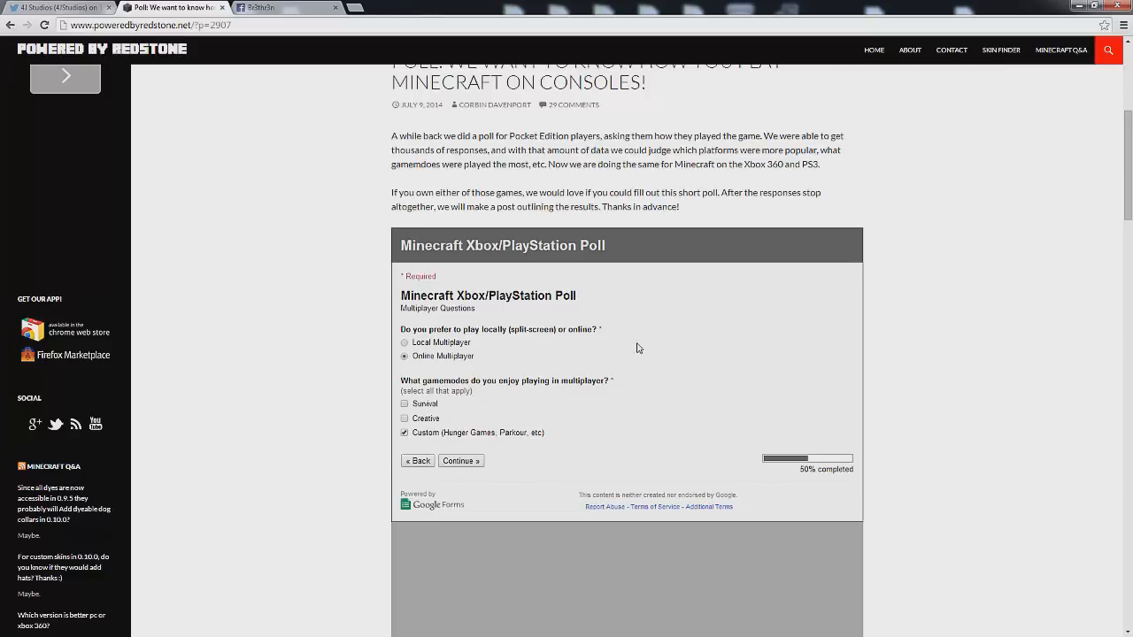
click(462, 460)
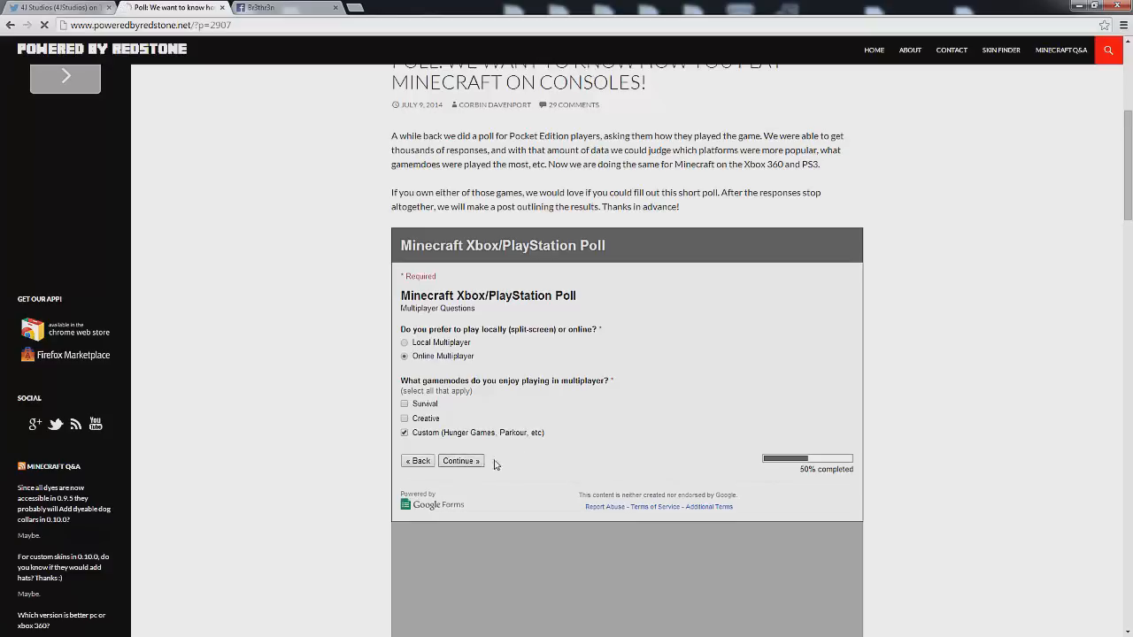
click(459, 460)
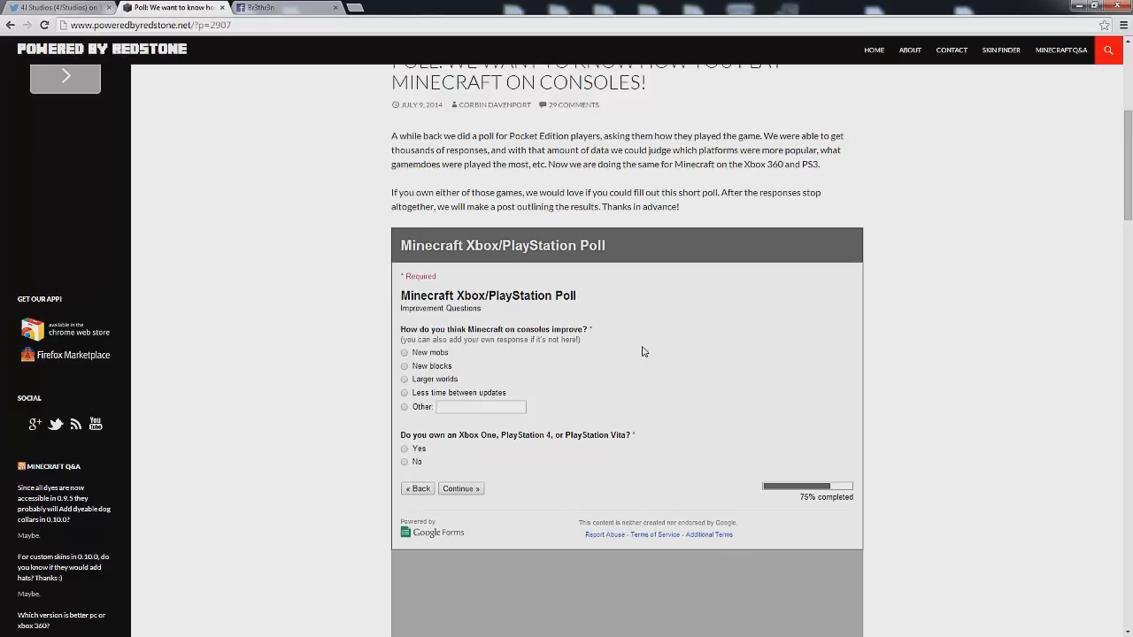
mouse_move(460, 365)
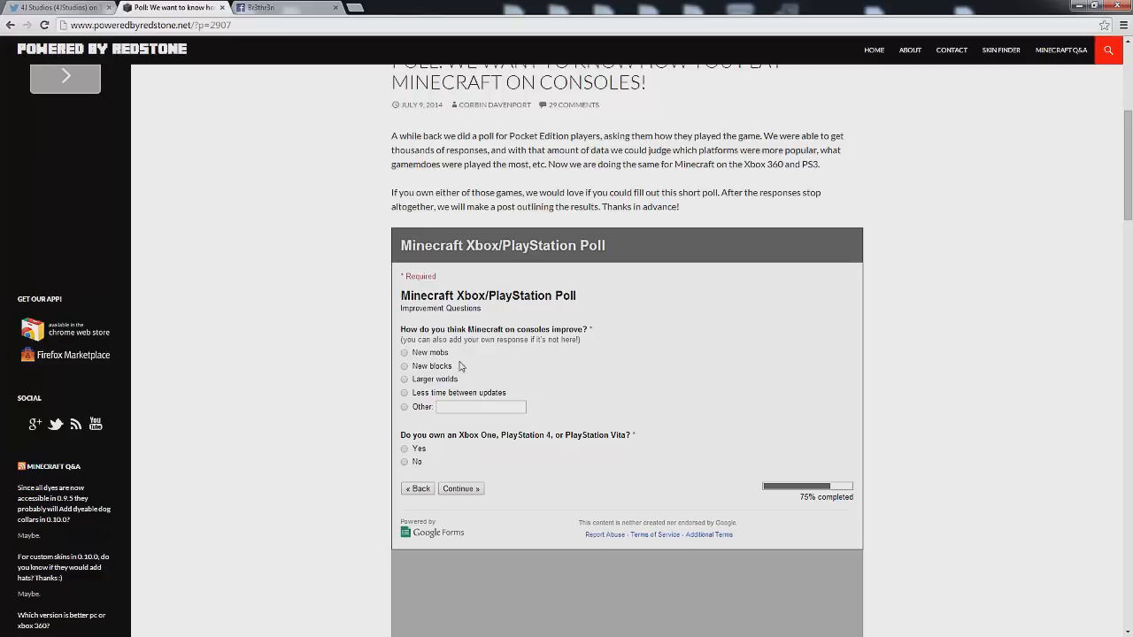
mouse_move(589, 351)
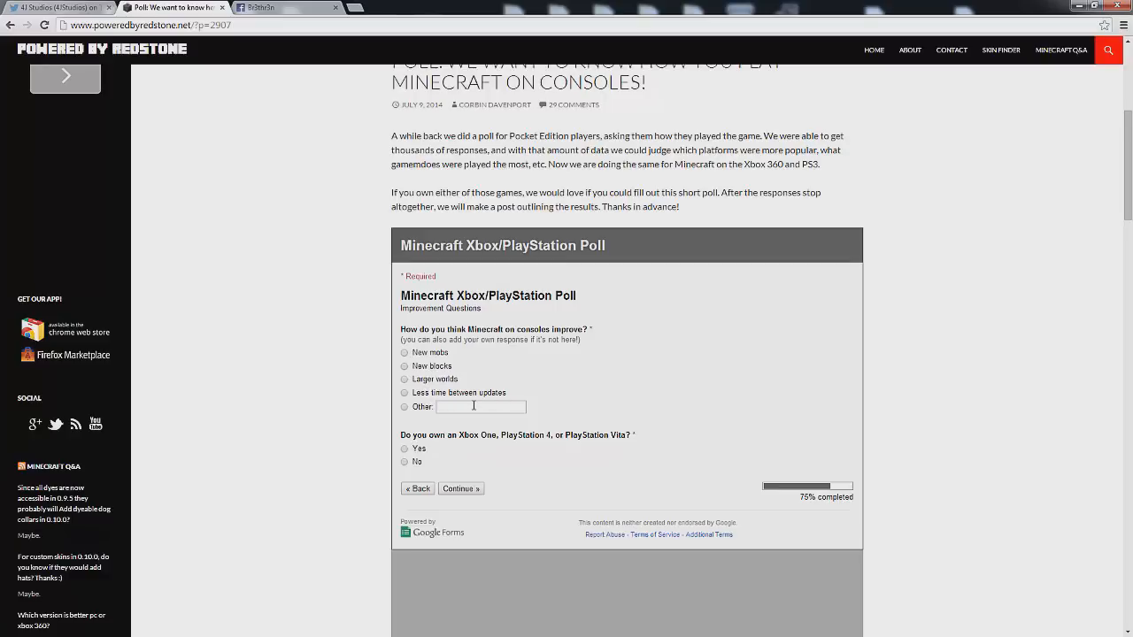
Answer improvements with Other 'all of the above' and Yes to owning a next-gen console
click(404, 353)
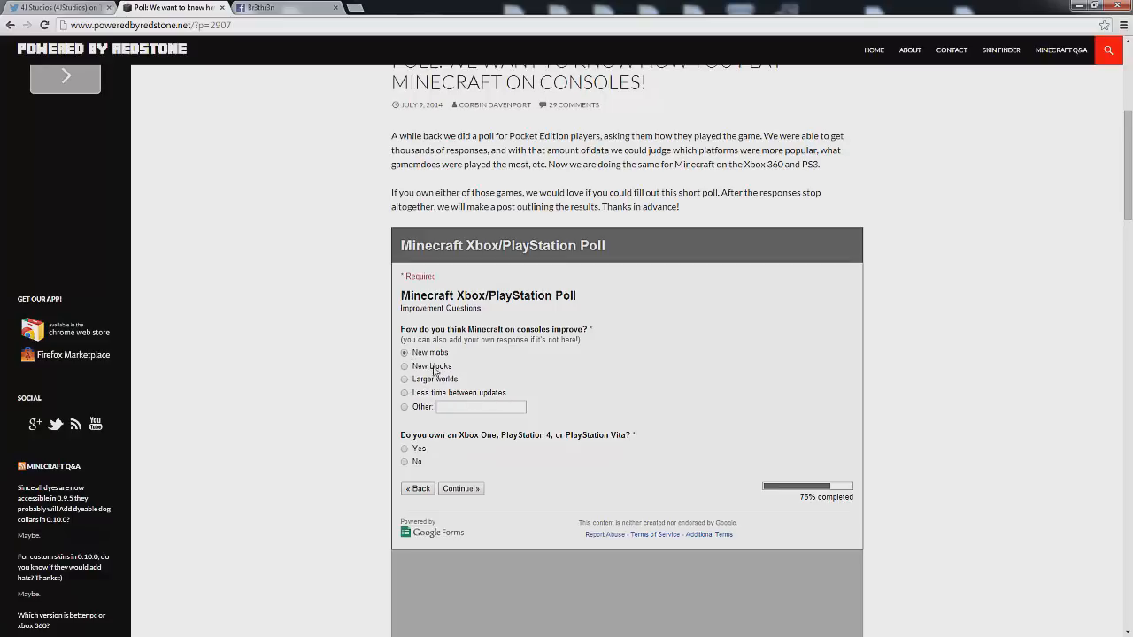
mouse_move(528, 411)
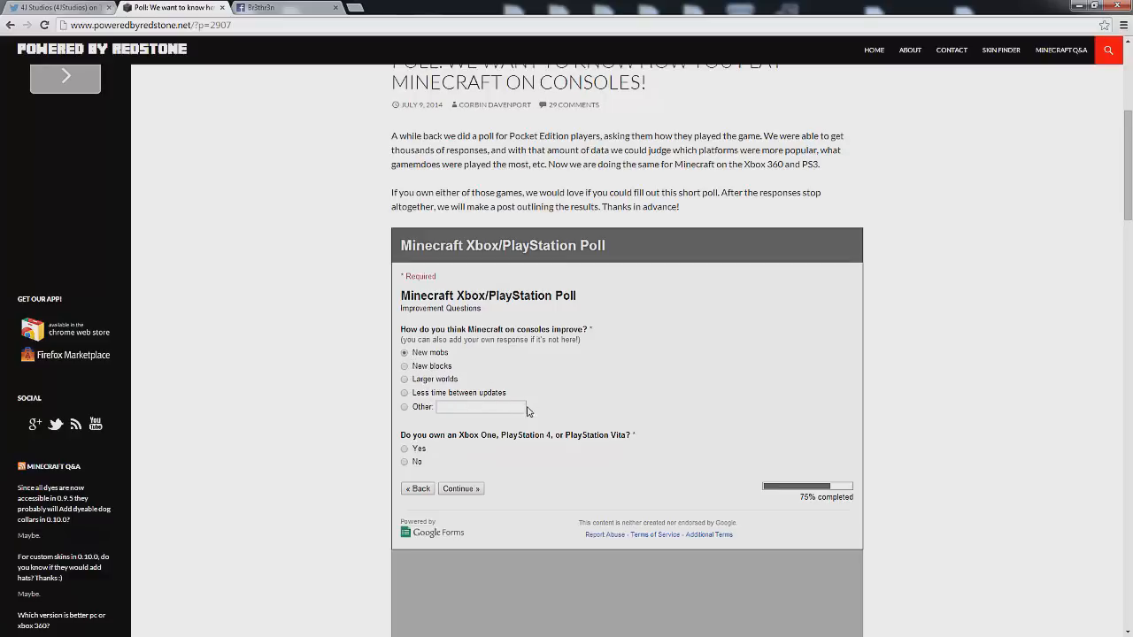
text(all of the above)
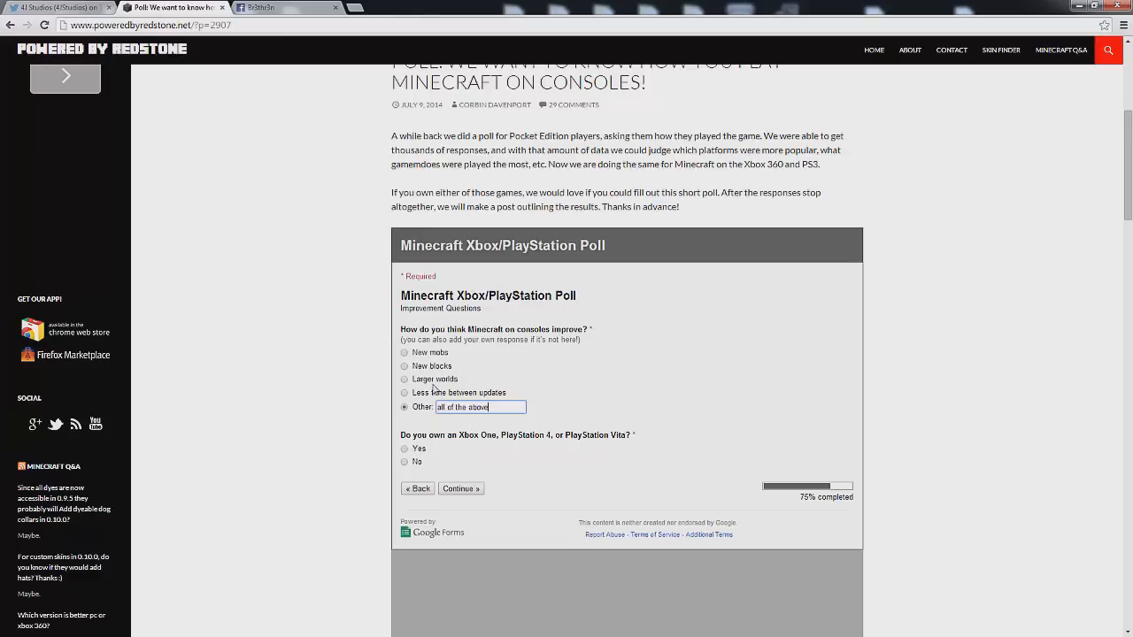
mouse_move(522, 393)
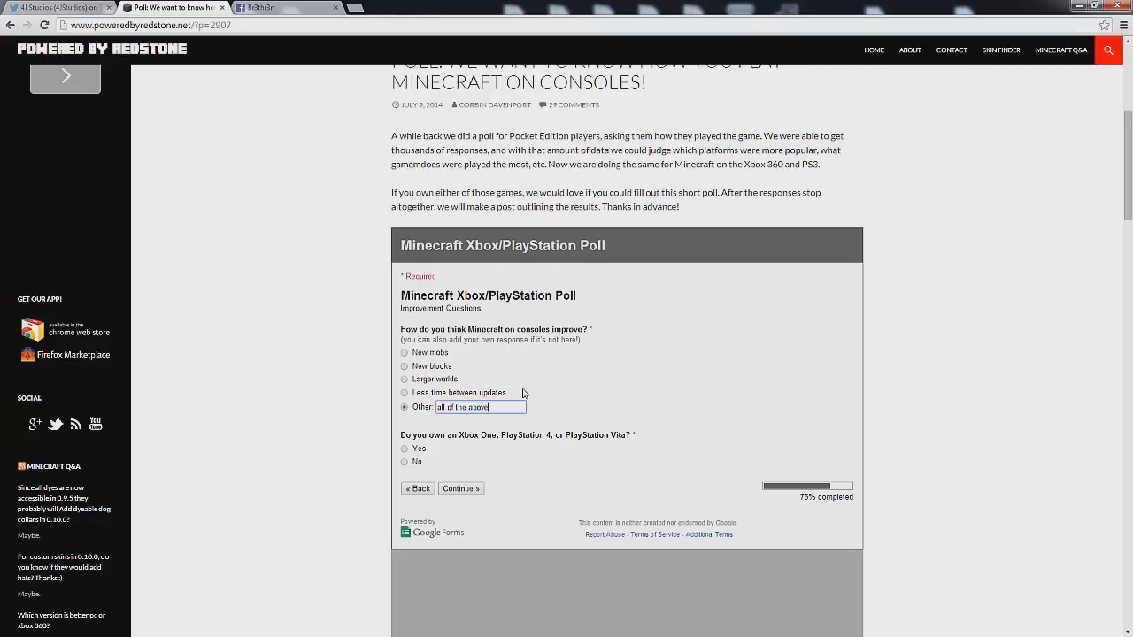
mouse_move(470, 383)
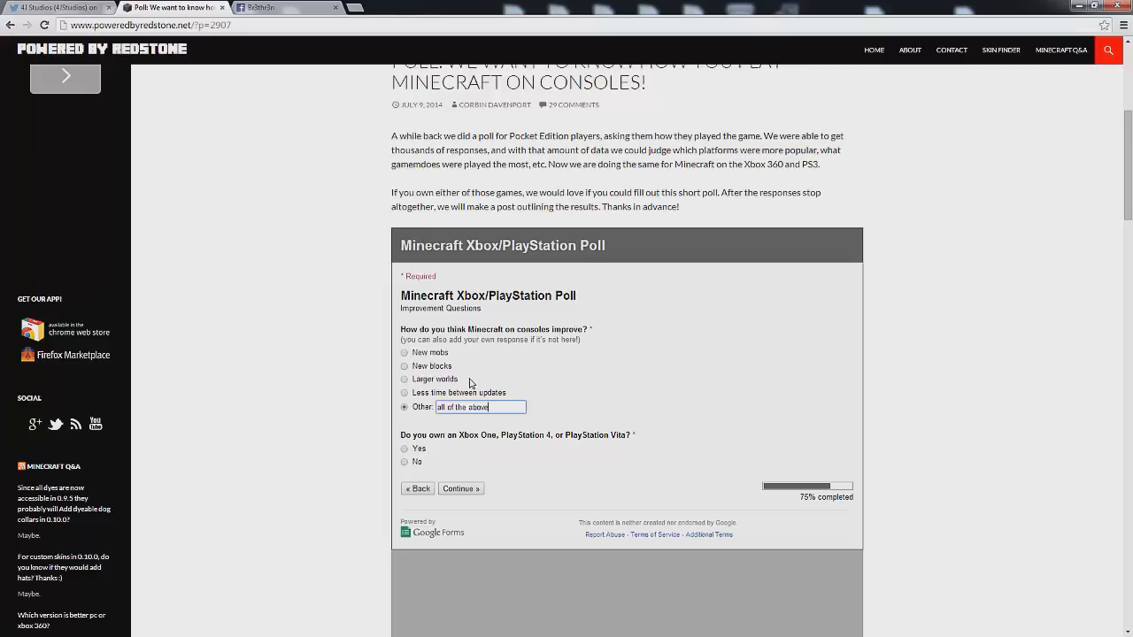
mouse_move(458, 380)
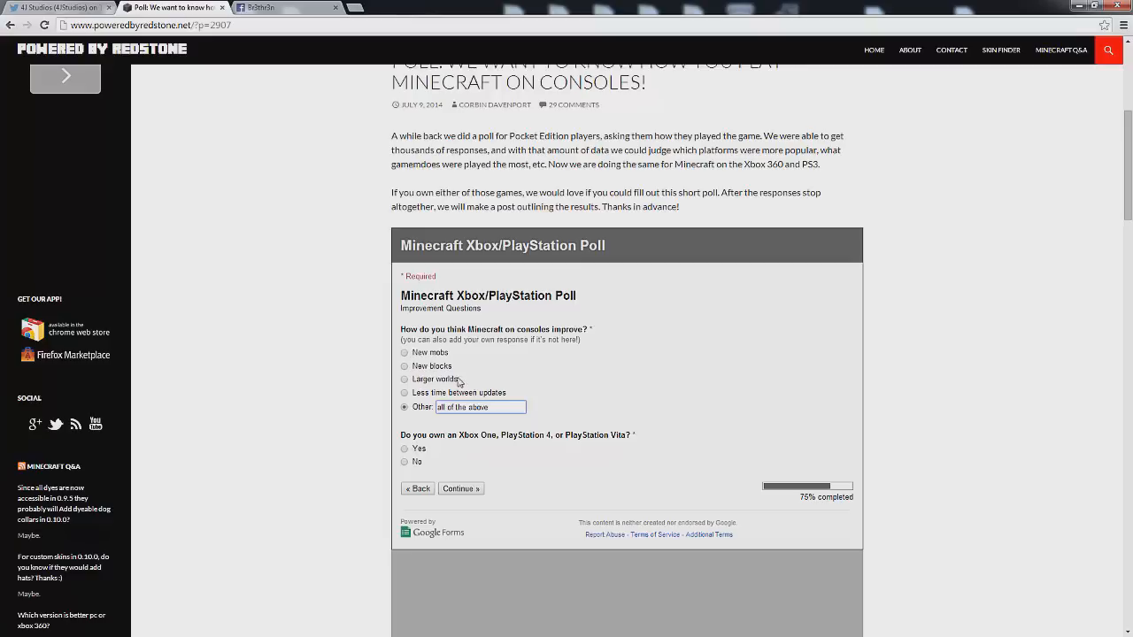
mouse_move(418, 372)
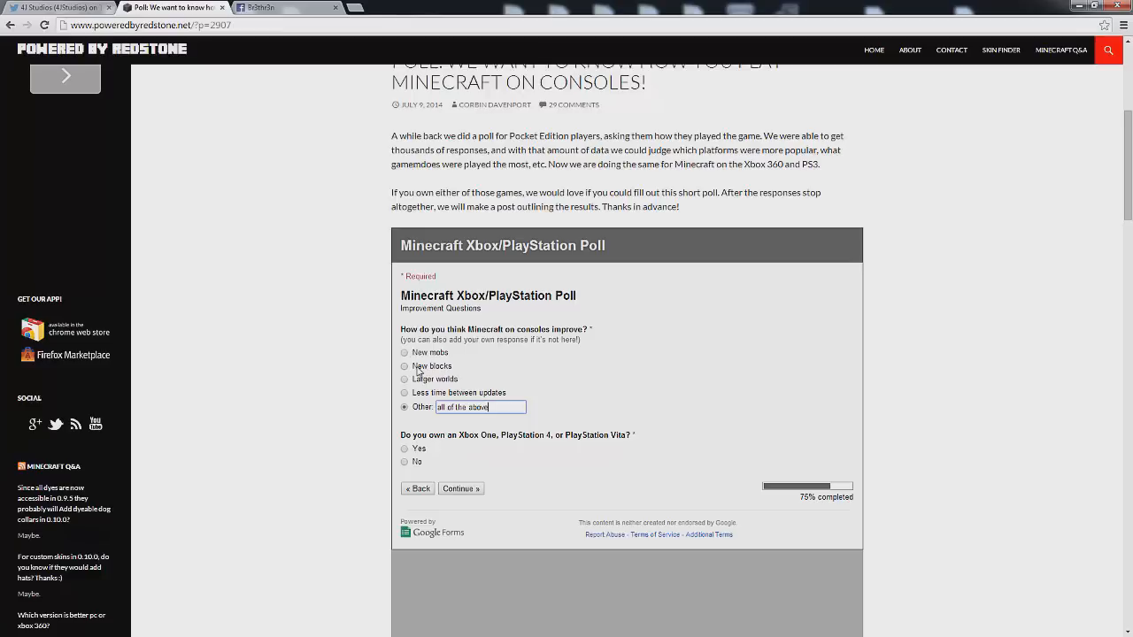
mouse_move(434, 358)
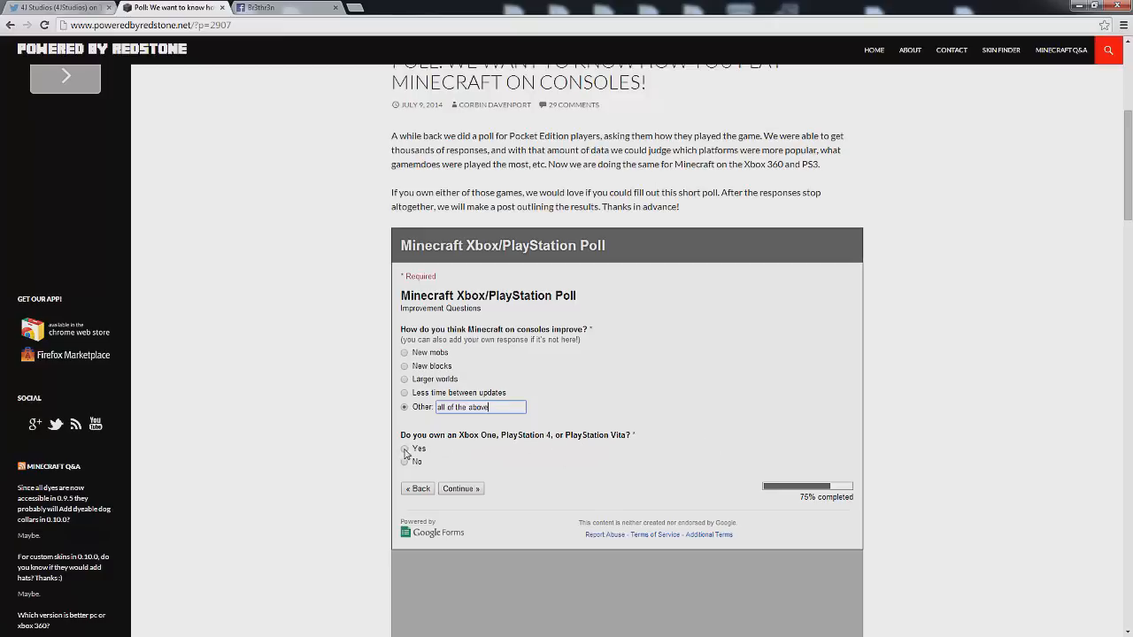
click(404, 448)
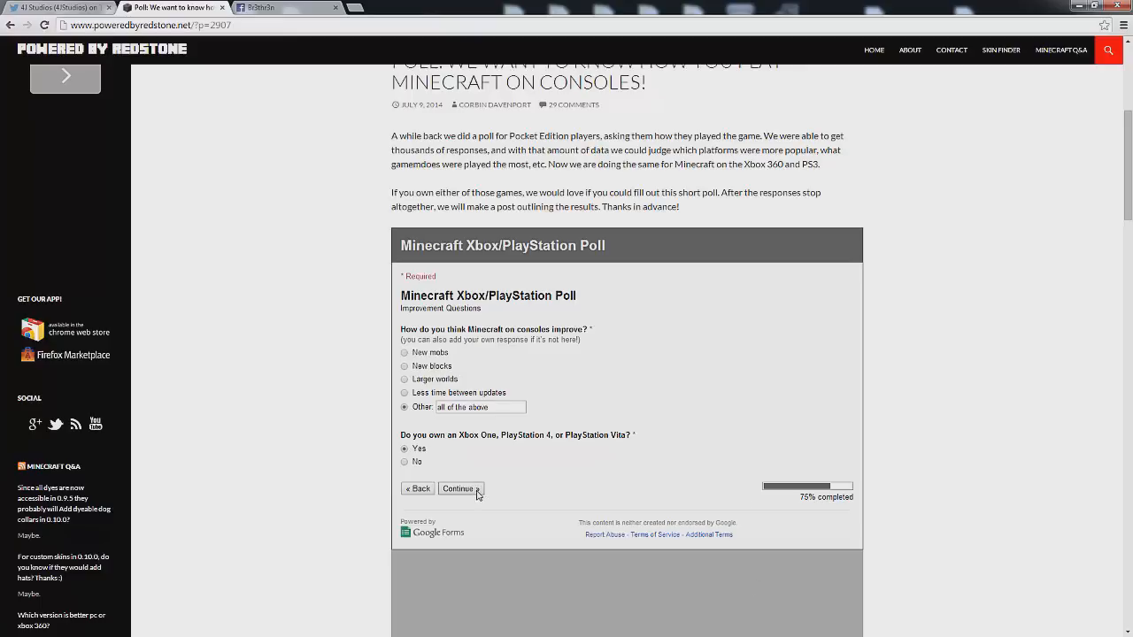
Reach the next-gen page, answer Yes to buying Minecraft, and tick the exciting features
click(460, 488)
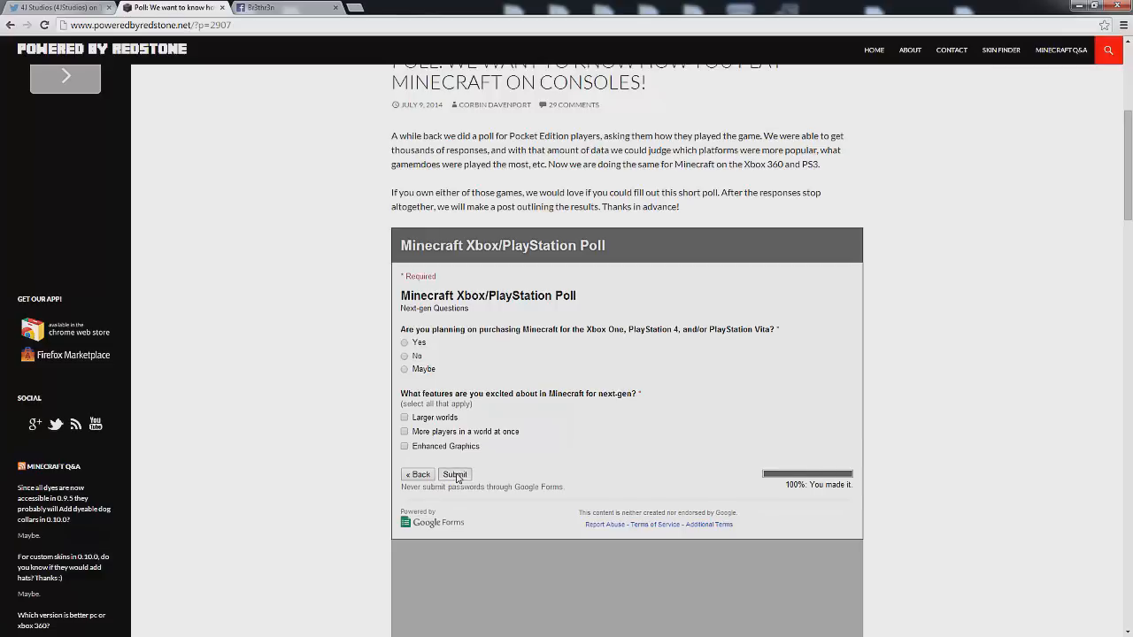
click(455, 475)
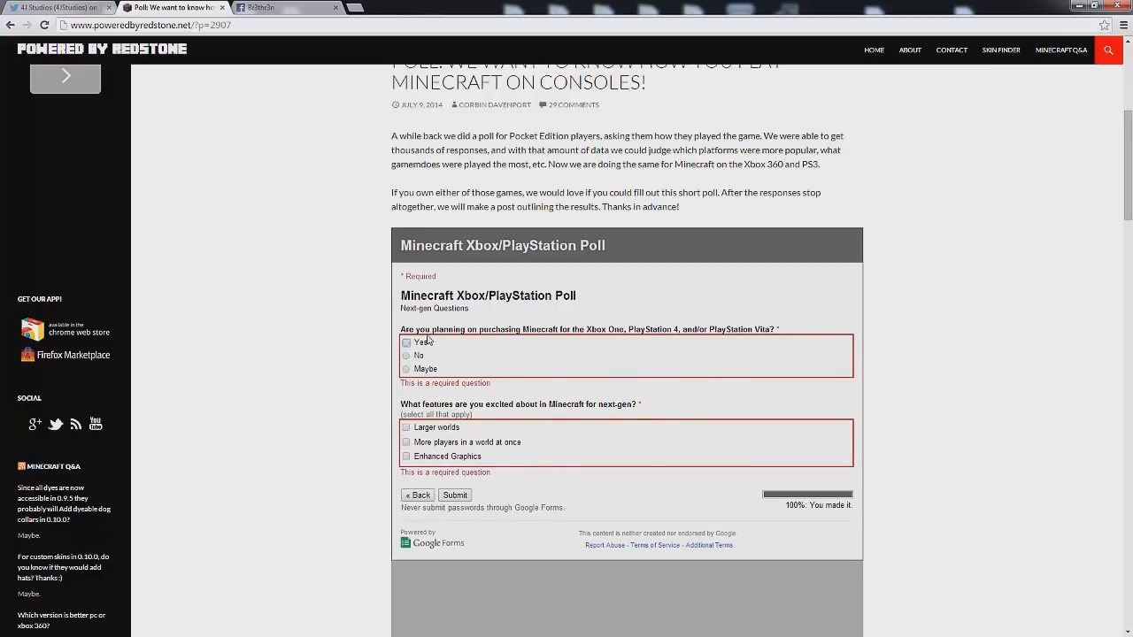
mouse_move(624, 340)
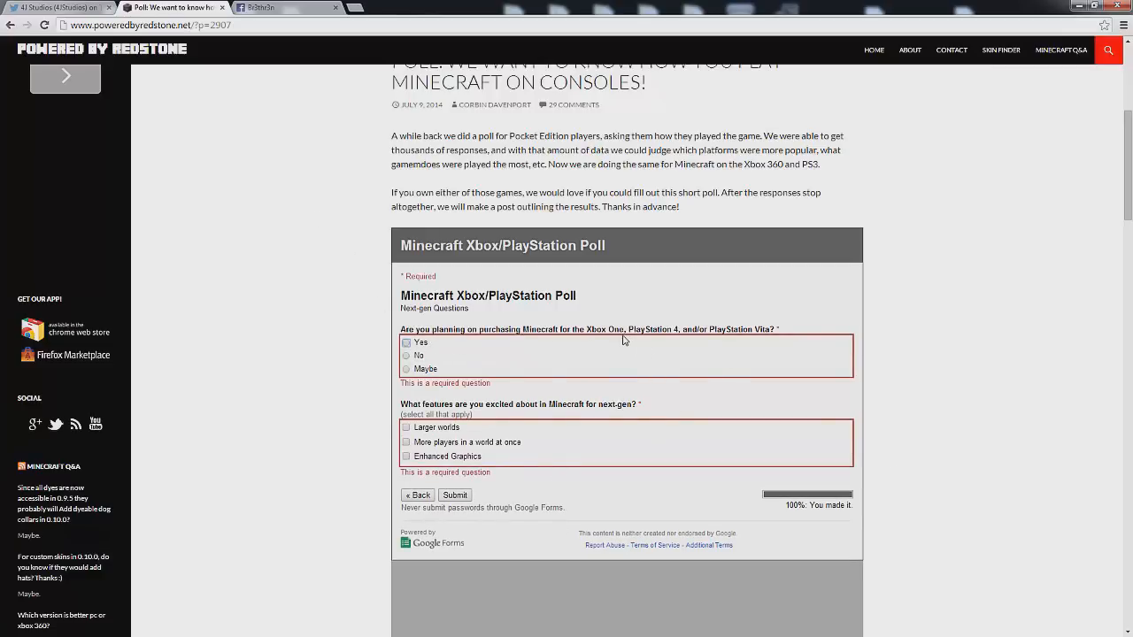
mouse_move(708, 336)
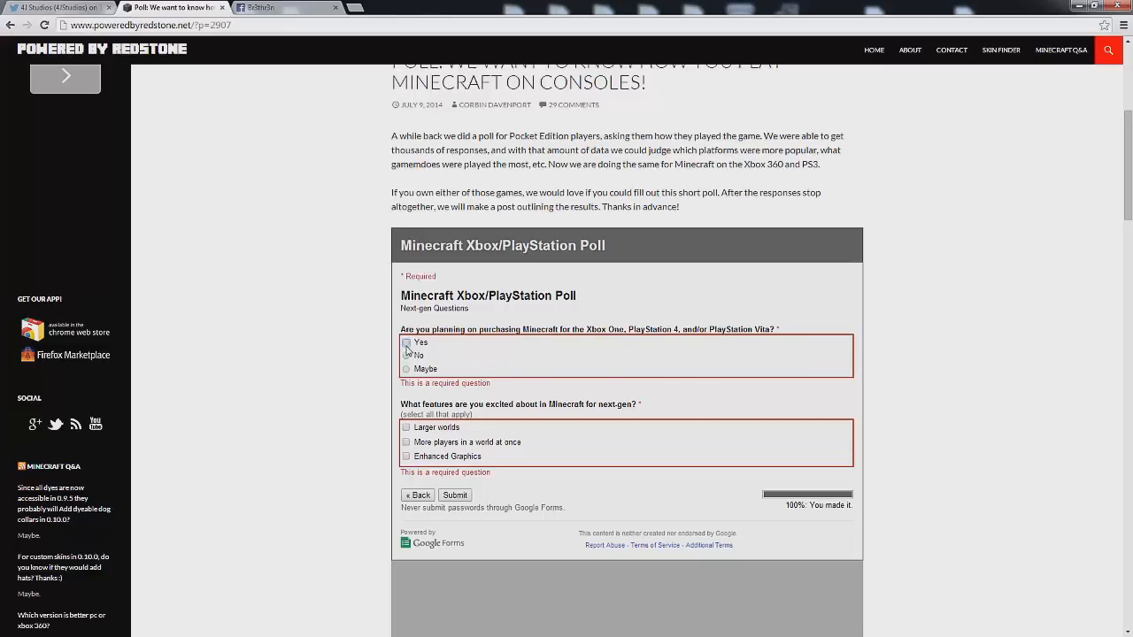
click(405, 343)
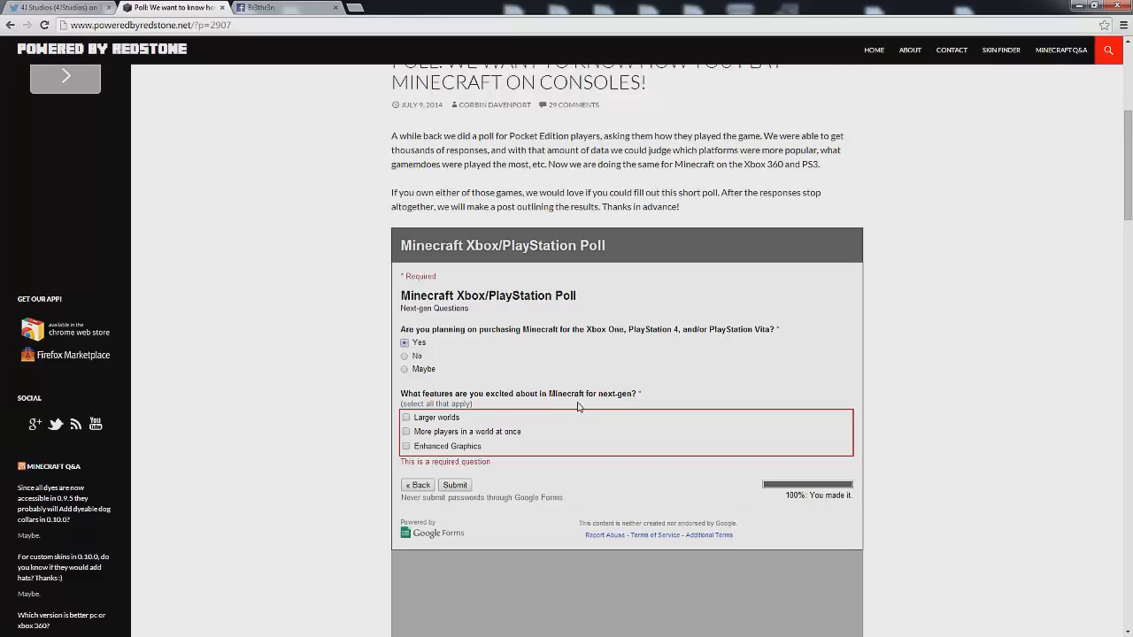
mouse_move(523, 431)
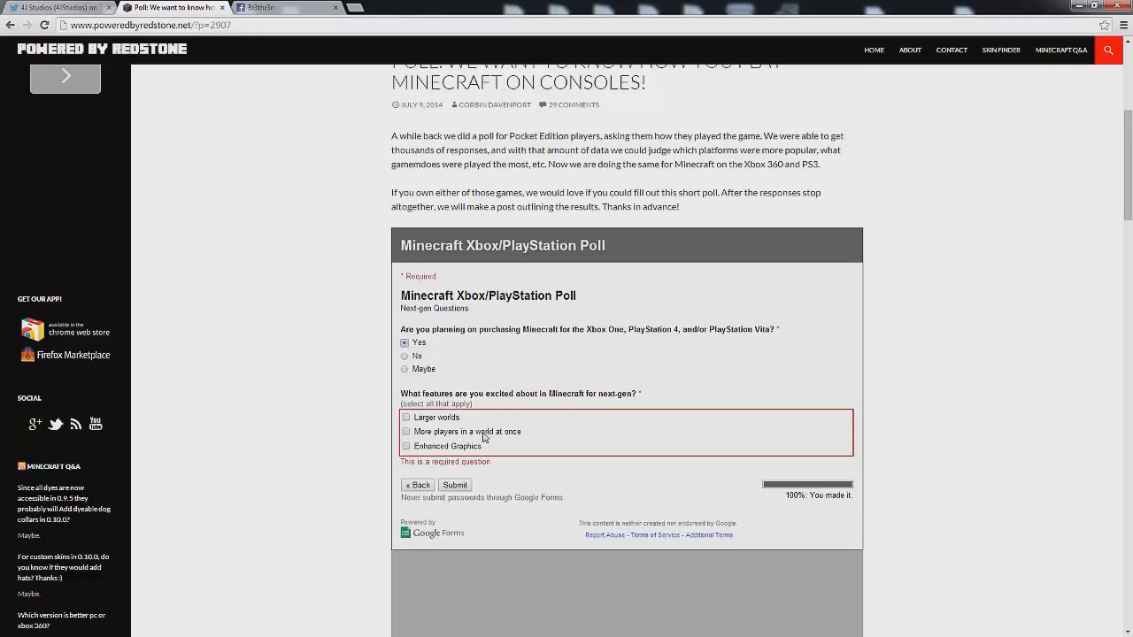
click(404, 417)
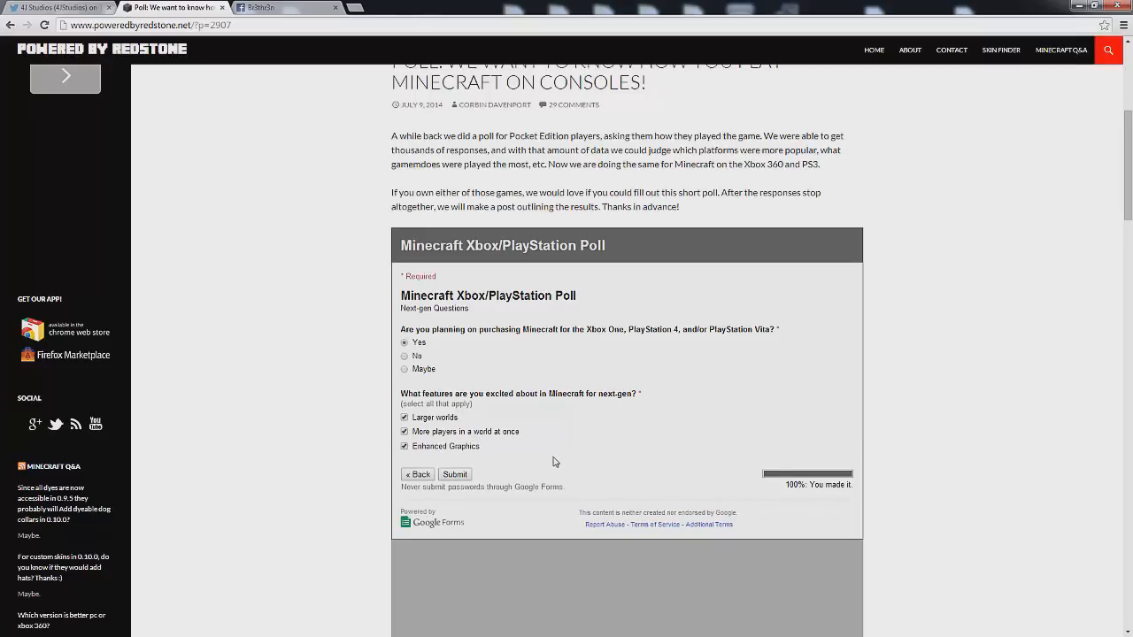
mouse_move(540, 467)
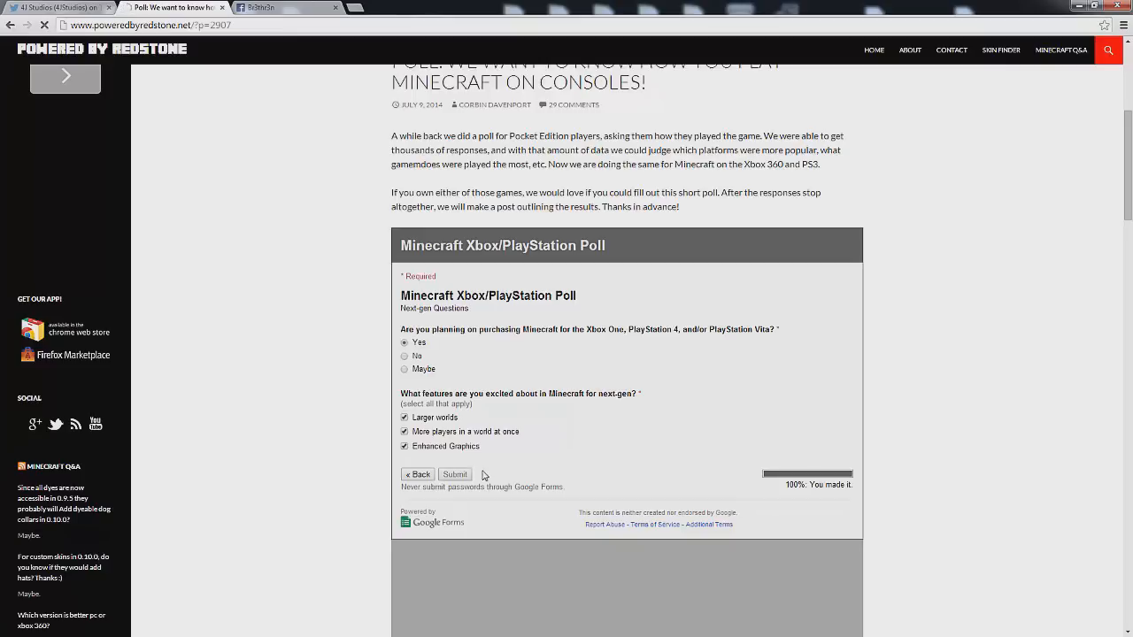
Submit the completed Minecraft poll to get the thank-you message
click(454, 474)
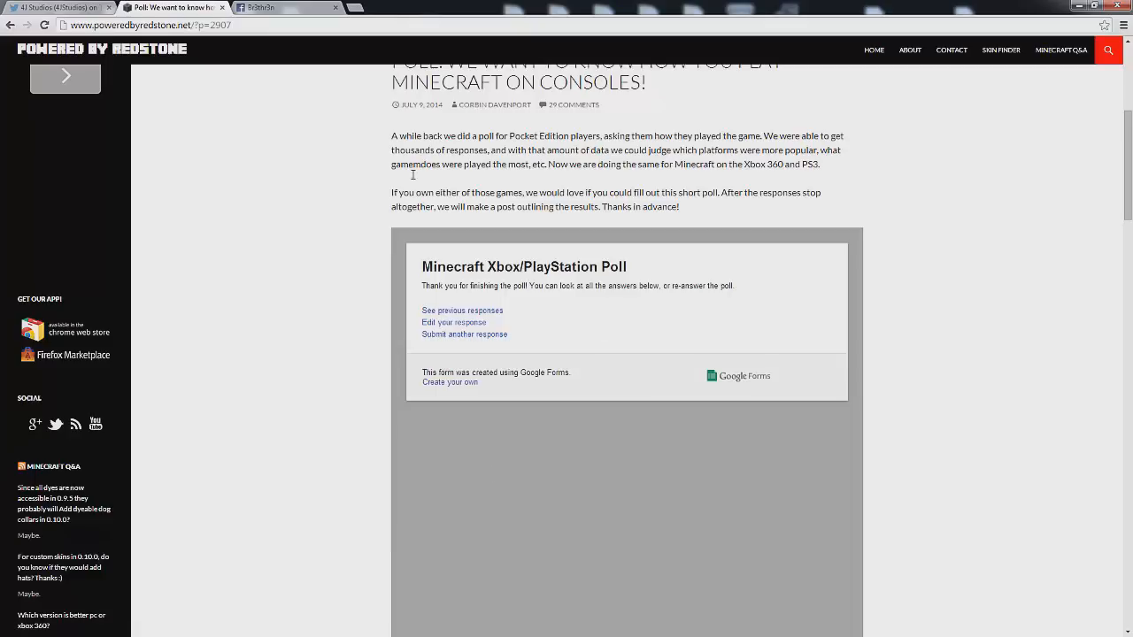
mouse_move(493, 290)
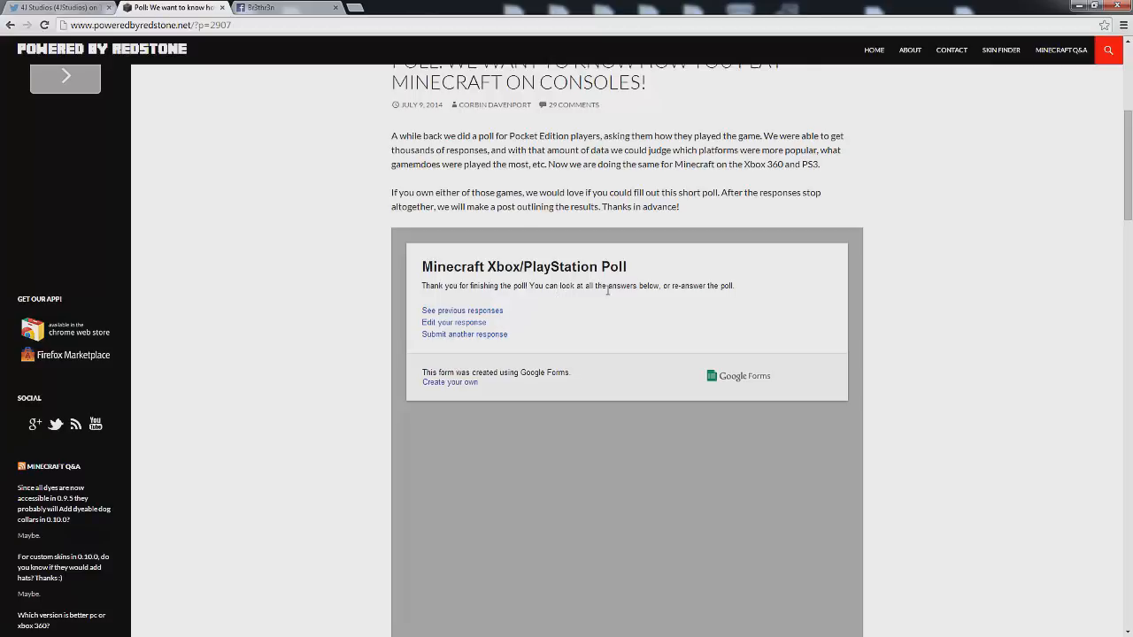
mouse_move(733, 301)
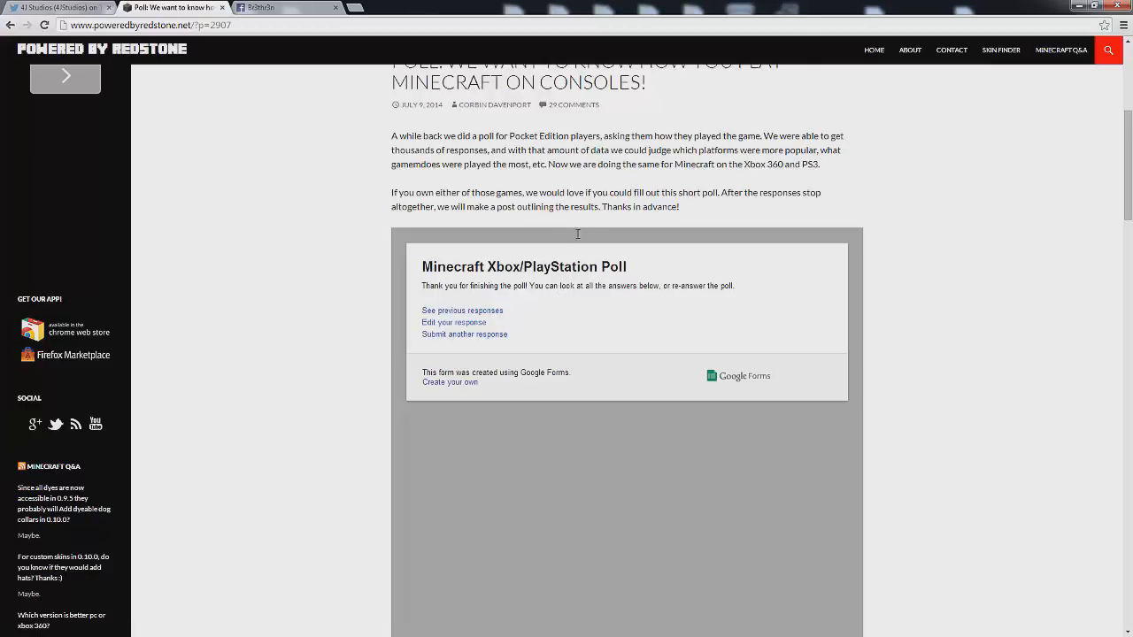
Scroll up to the Powered By Redstone article's castle header image
scroll(up, 3)
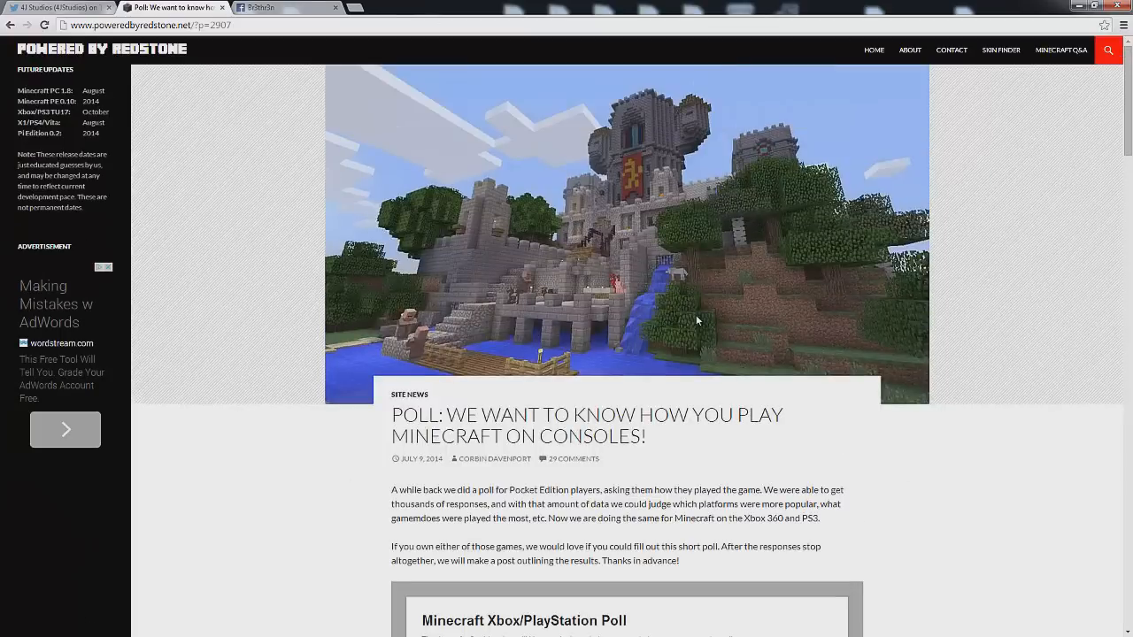
mouse_move(703, 317)
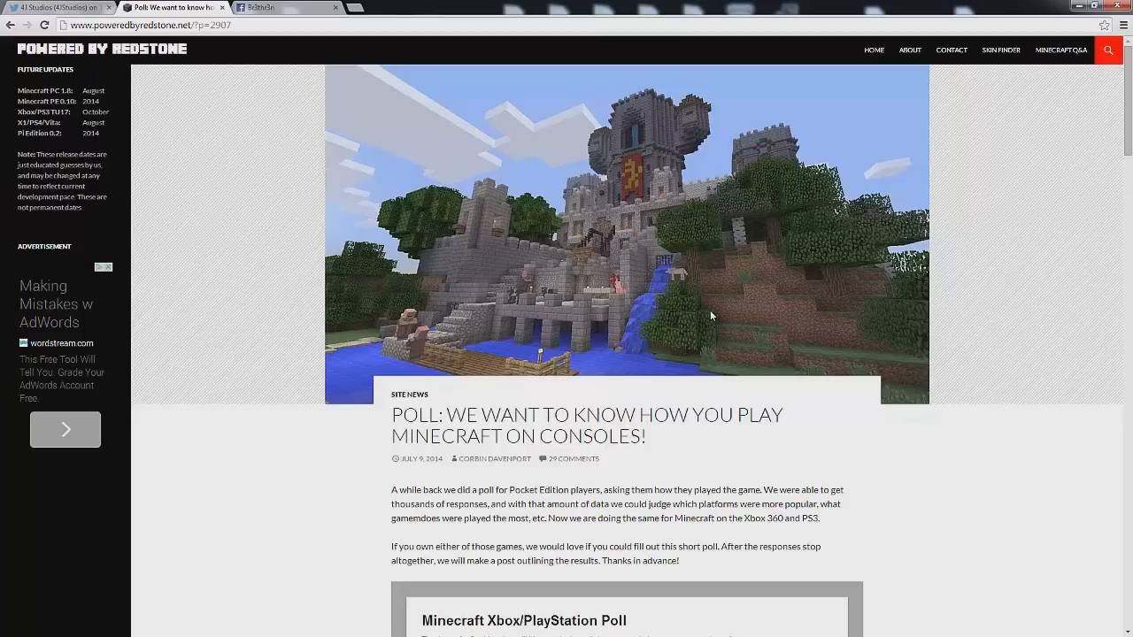
mouse_move(549, 315)
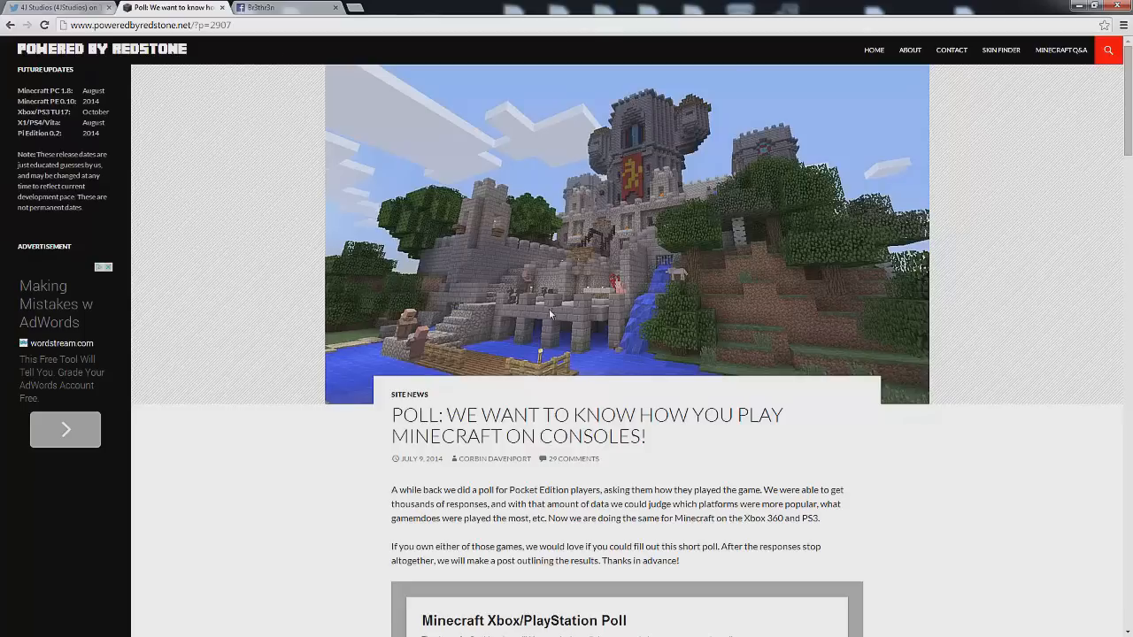
mouse_move(766, 228)
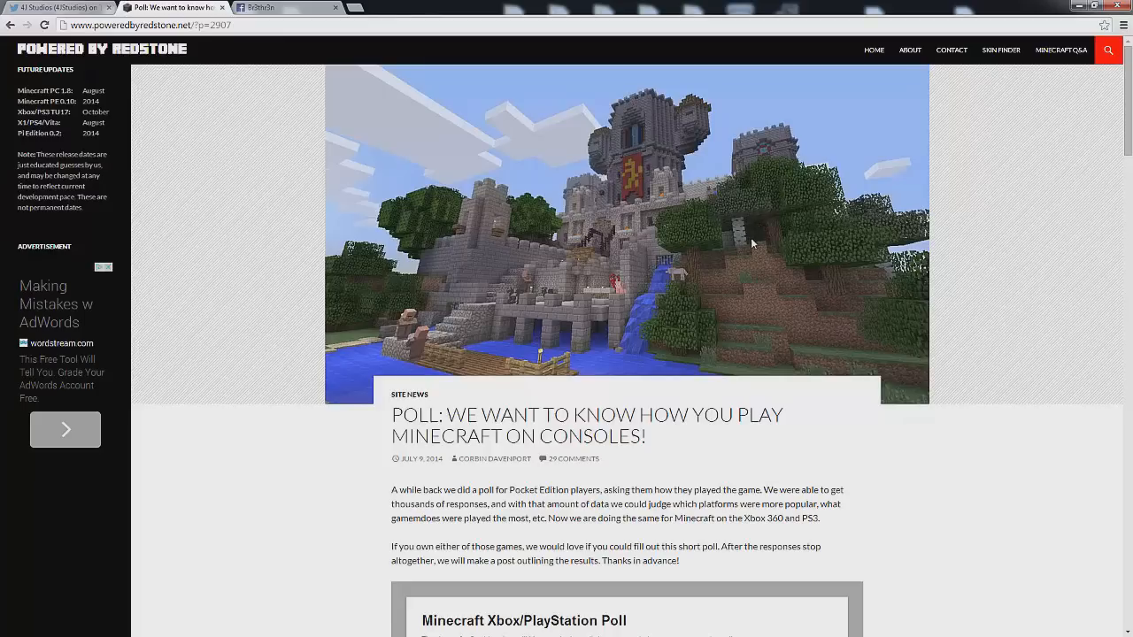
mouse_move(846, 124)
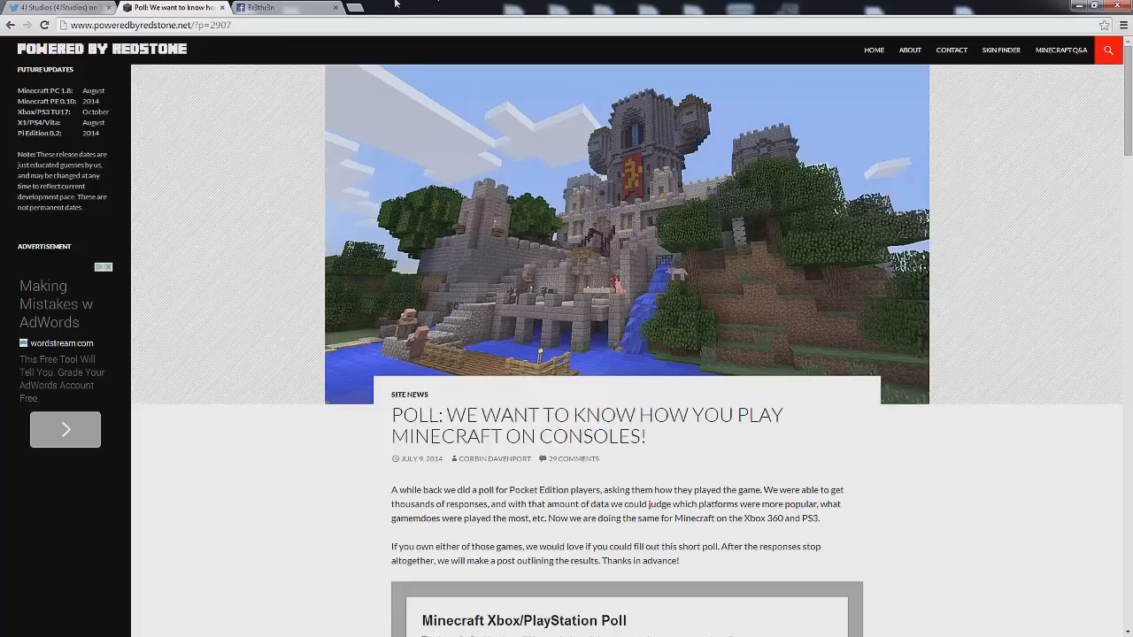
click(265, 7)
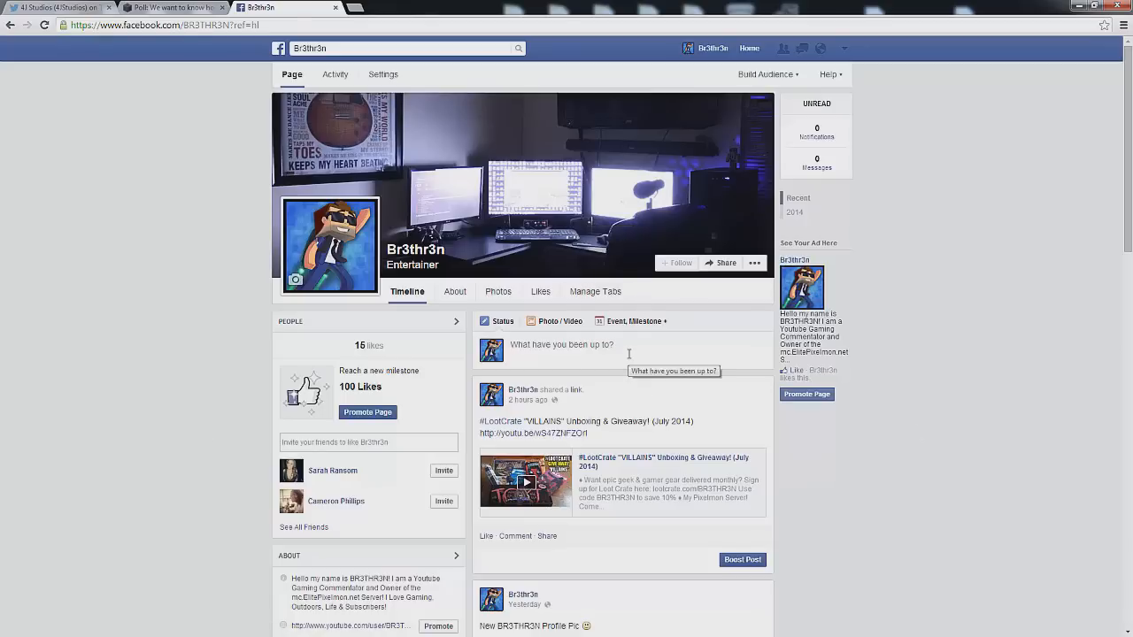
mouse_move(151, 277)
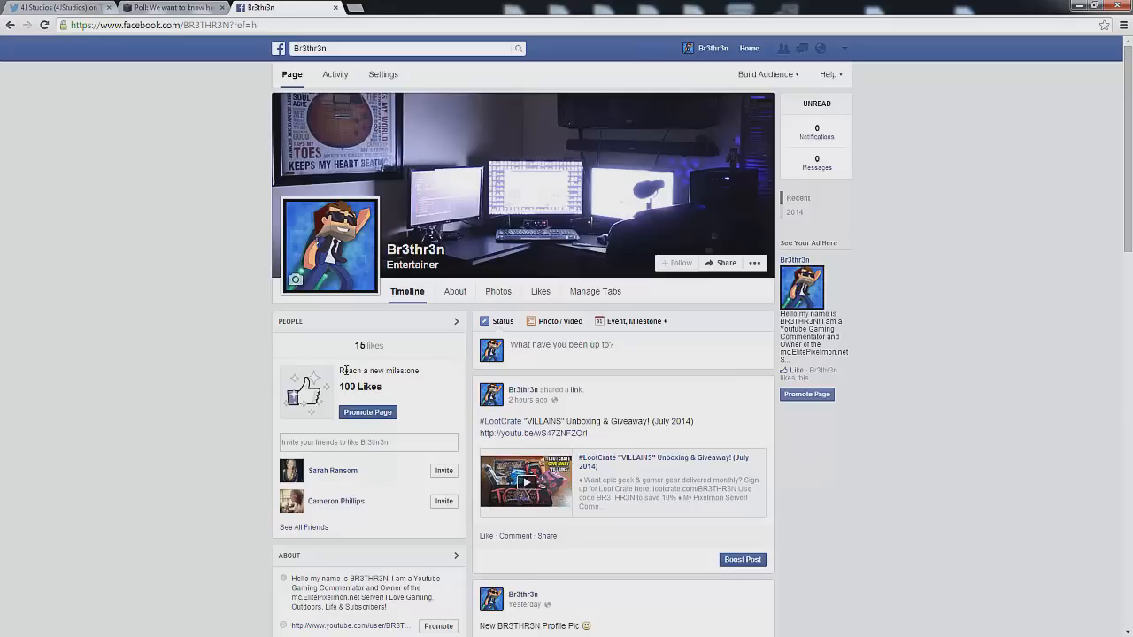
mouse_move(228, 318)
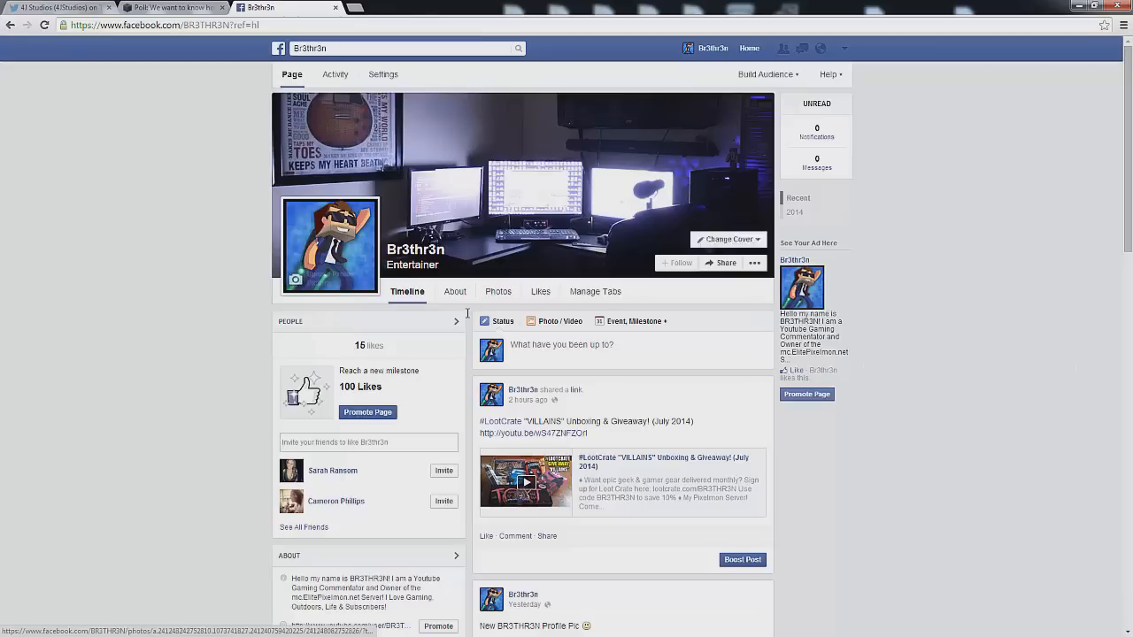
mouse_move(754, 194)
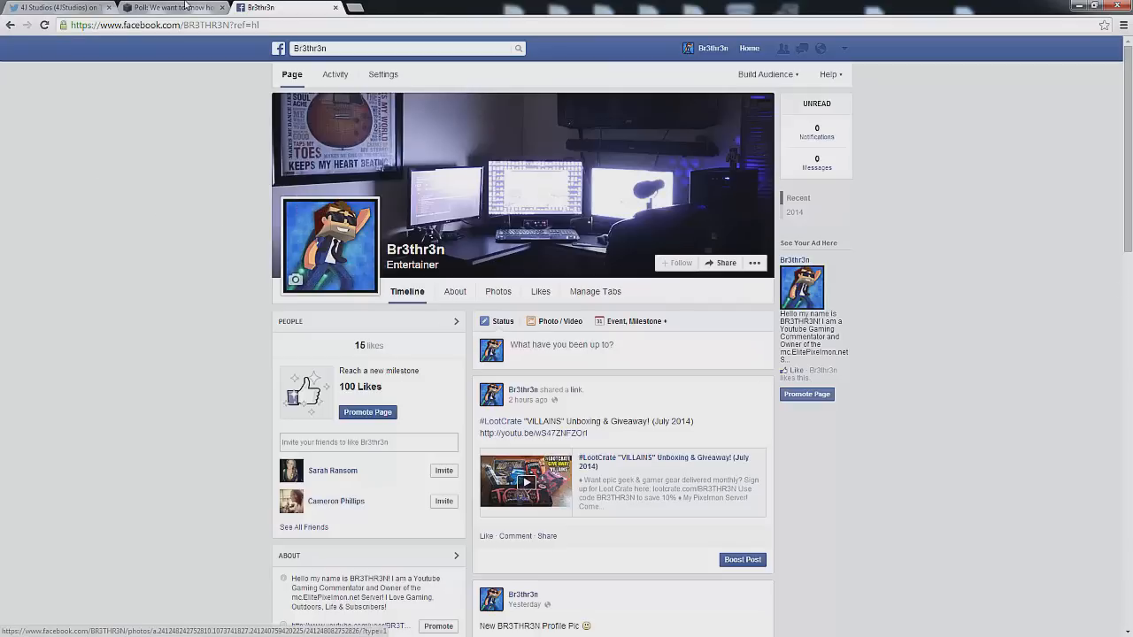
click(172, 7)
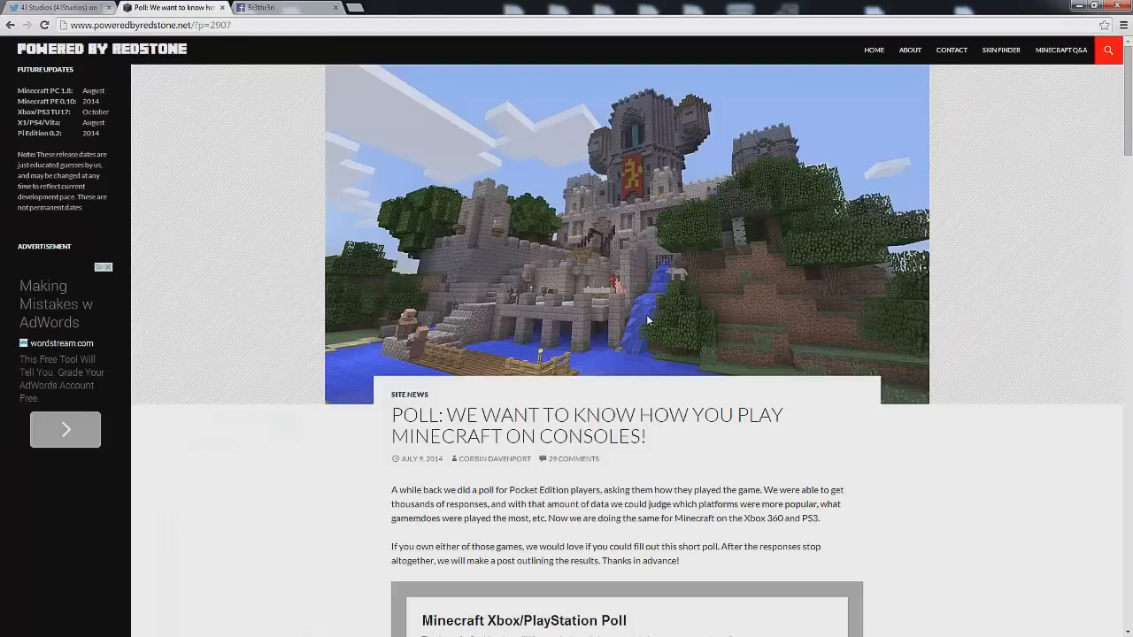
mouse_move(633, 282)
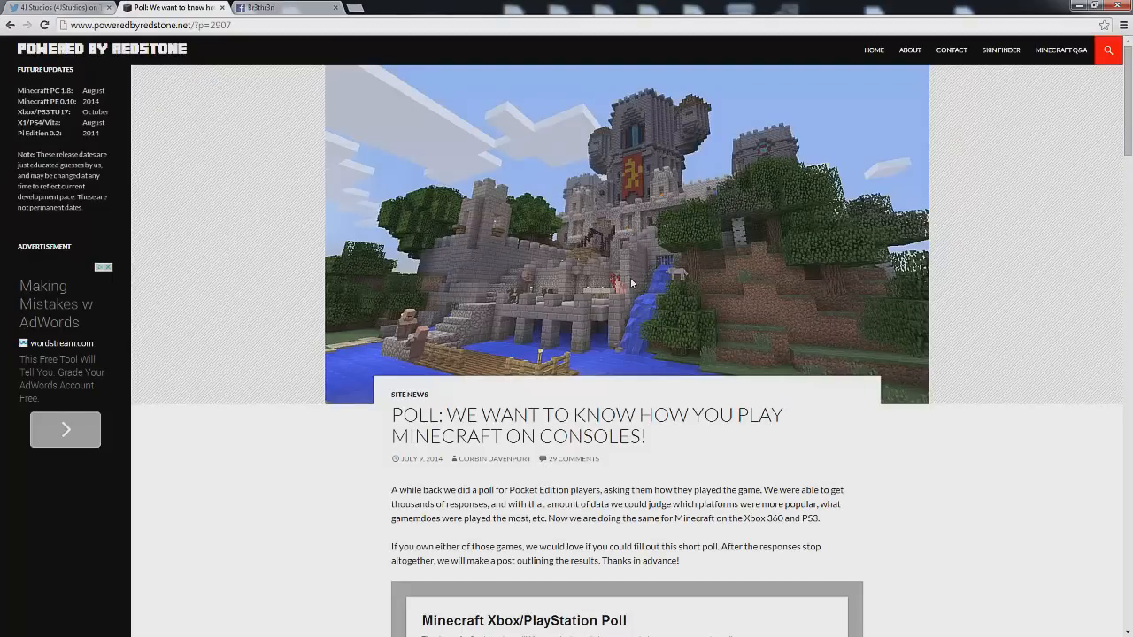